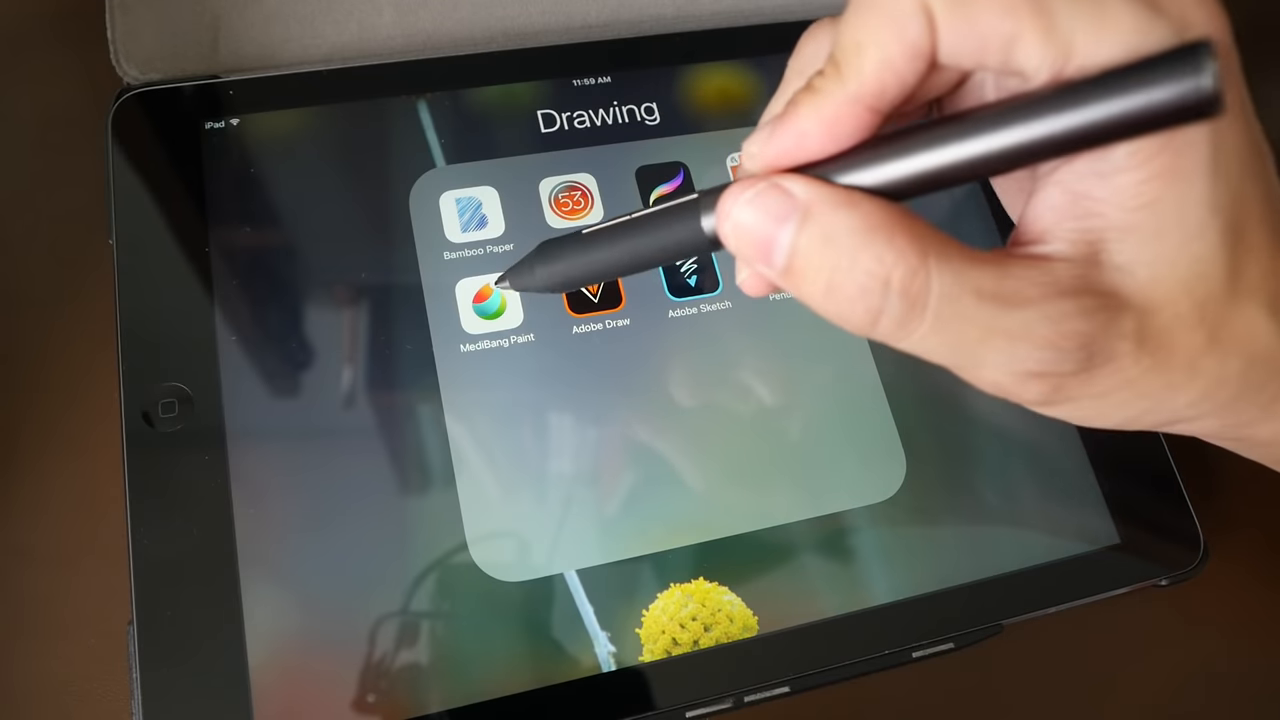
Launch MediBang Paint and start a new canvas from the Home screen.
{"action": "left_click", "coordinate": [497, 300]}
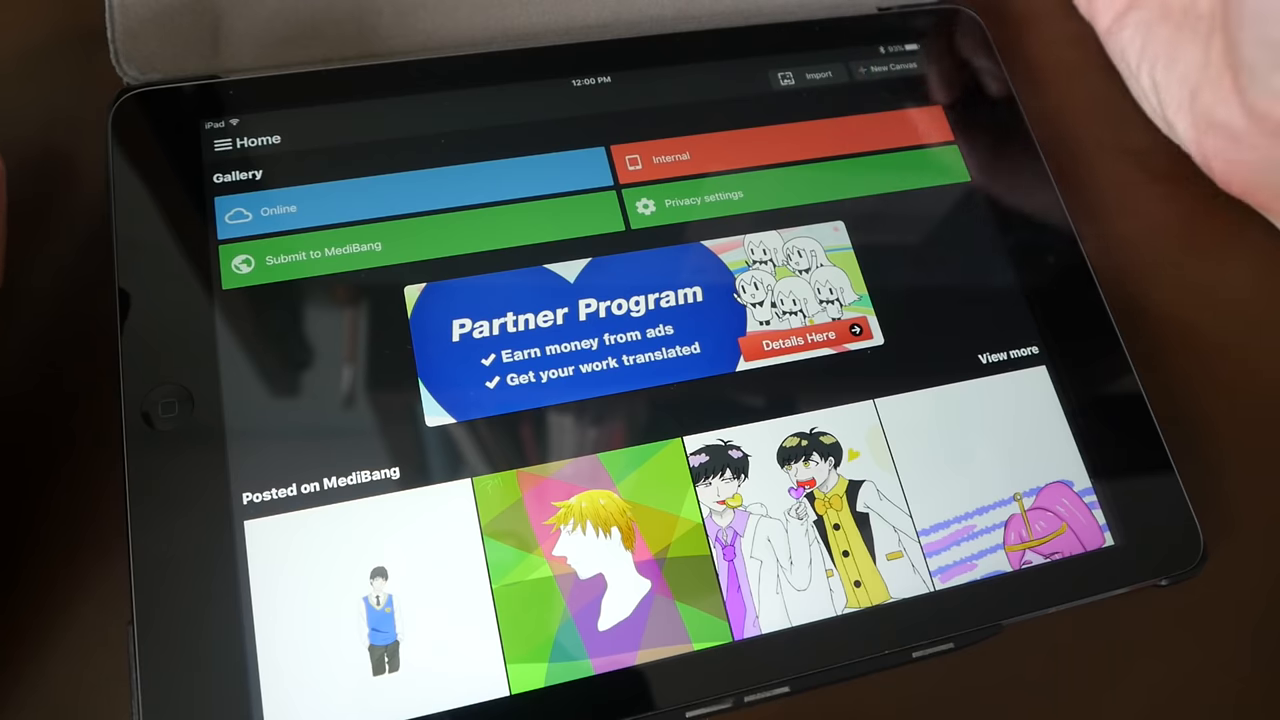
{"action": "left_click", "coordinate": [888, 67]}
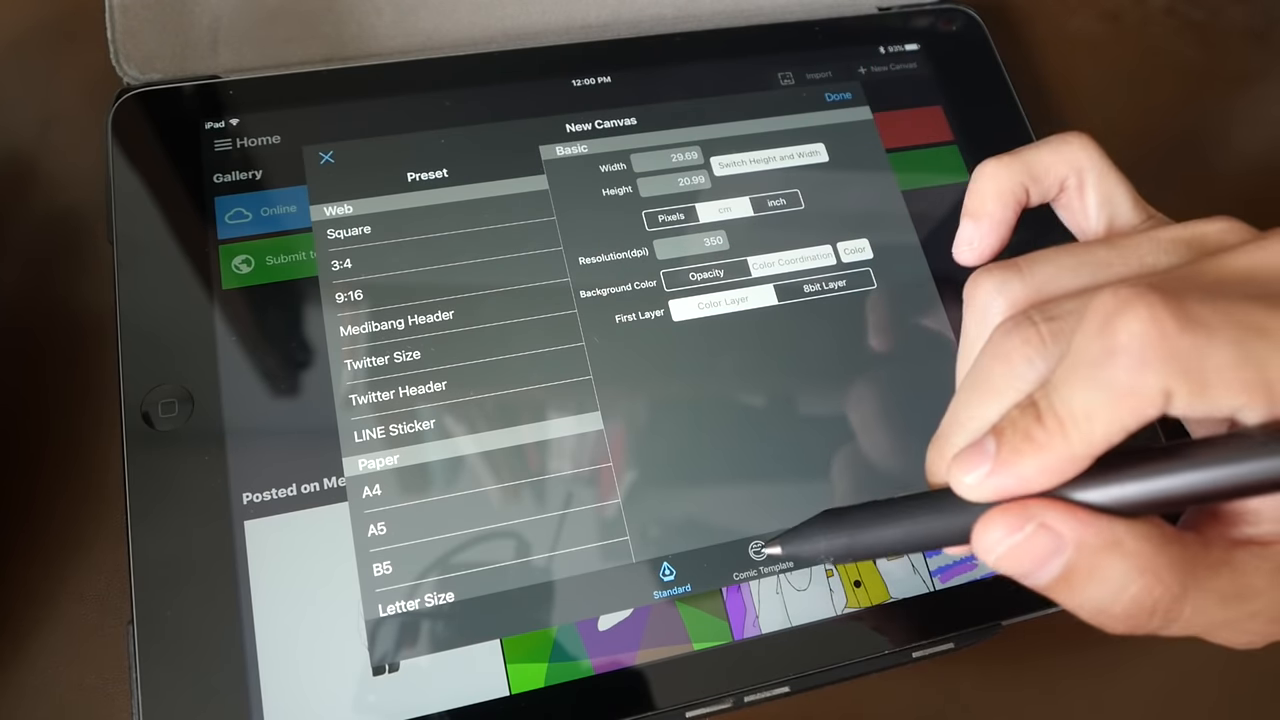
Create a 21.00 × 29.70 cm A4 canvas at 350 dpi using the Paper preset.
{"action": "left_click", "coordinate": [762, 555]}
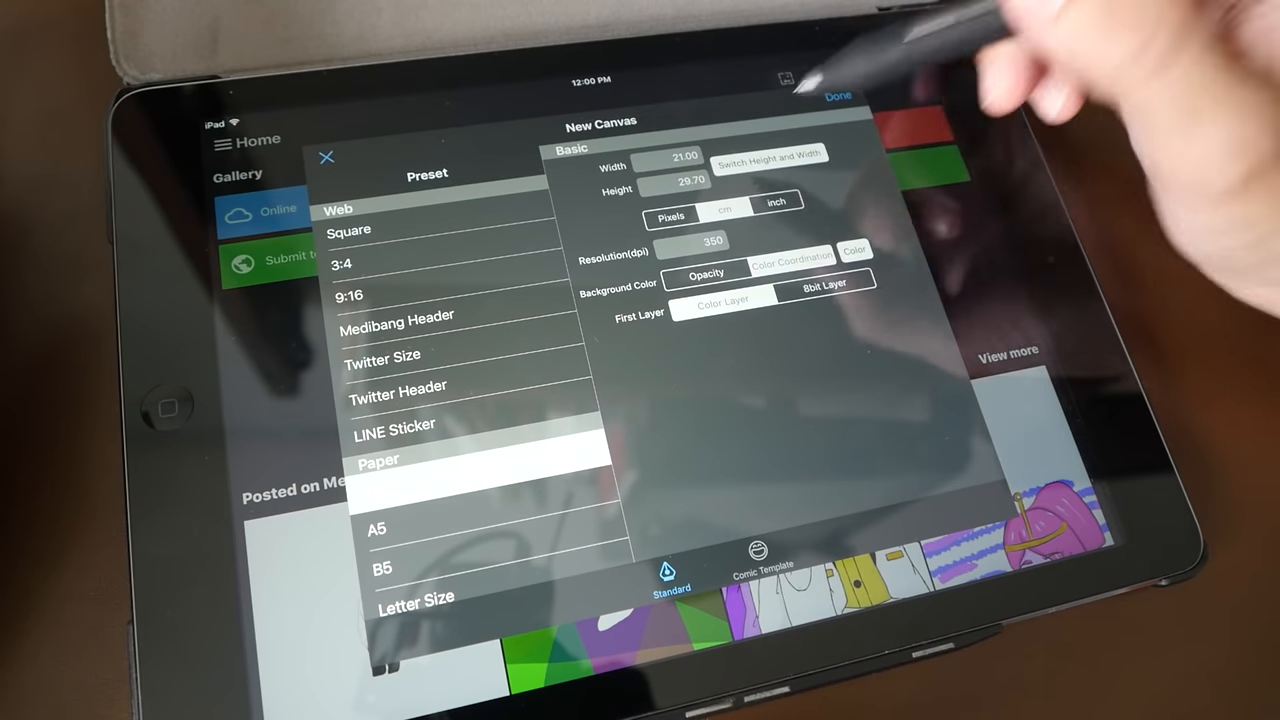
{"action": "left_click", "coordinate": [768, 156]}
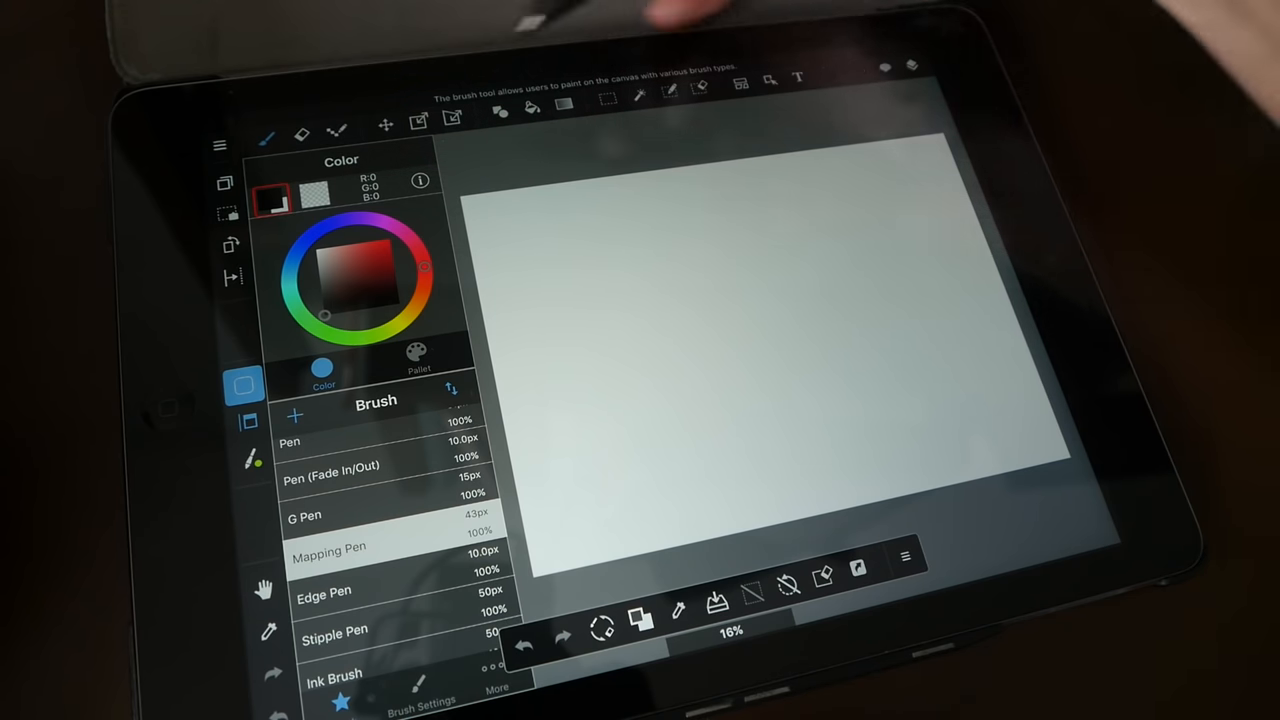
{"action": "mouse_move", "coordinate": [880, 40]}
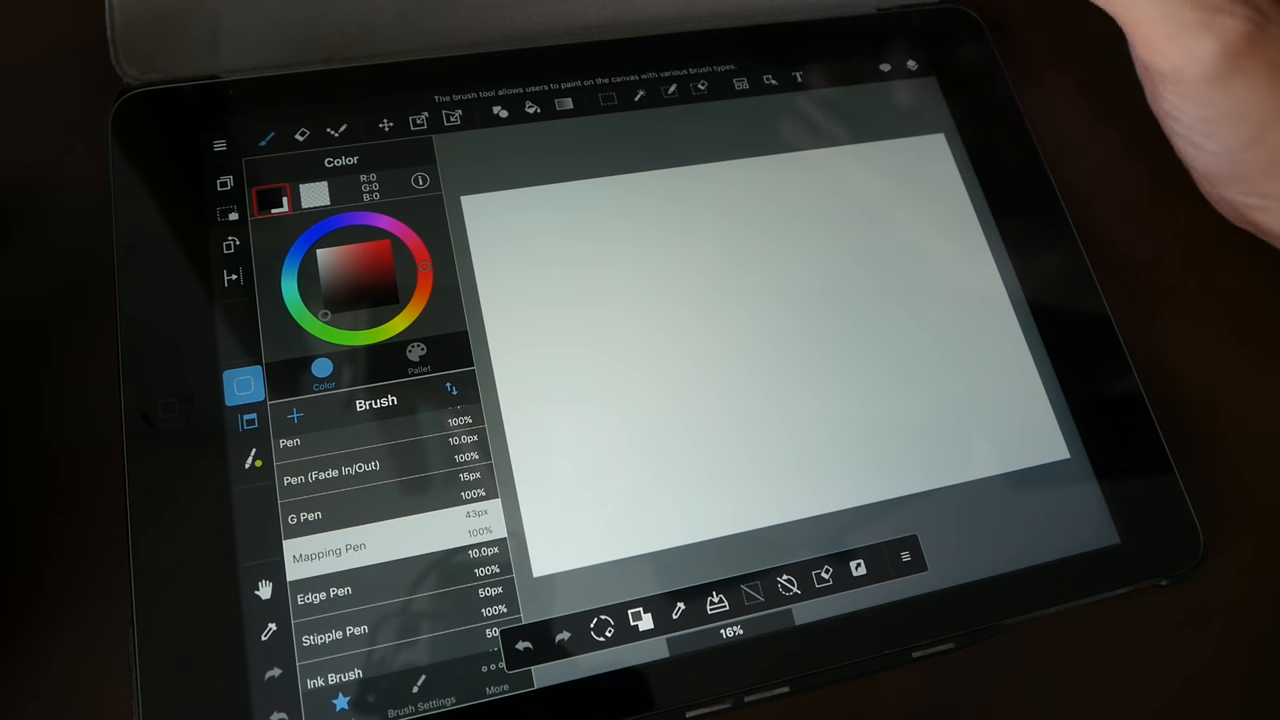
Toggle the colour panel off and on, then bring up the stylus Pen Pressure settings.
{"action": "left_click", "coordinate": [244, 386]}
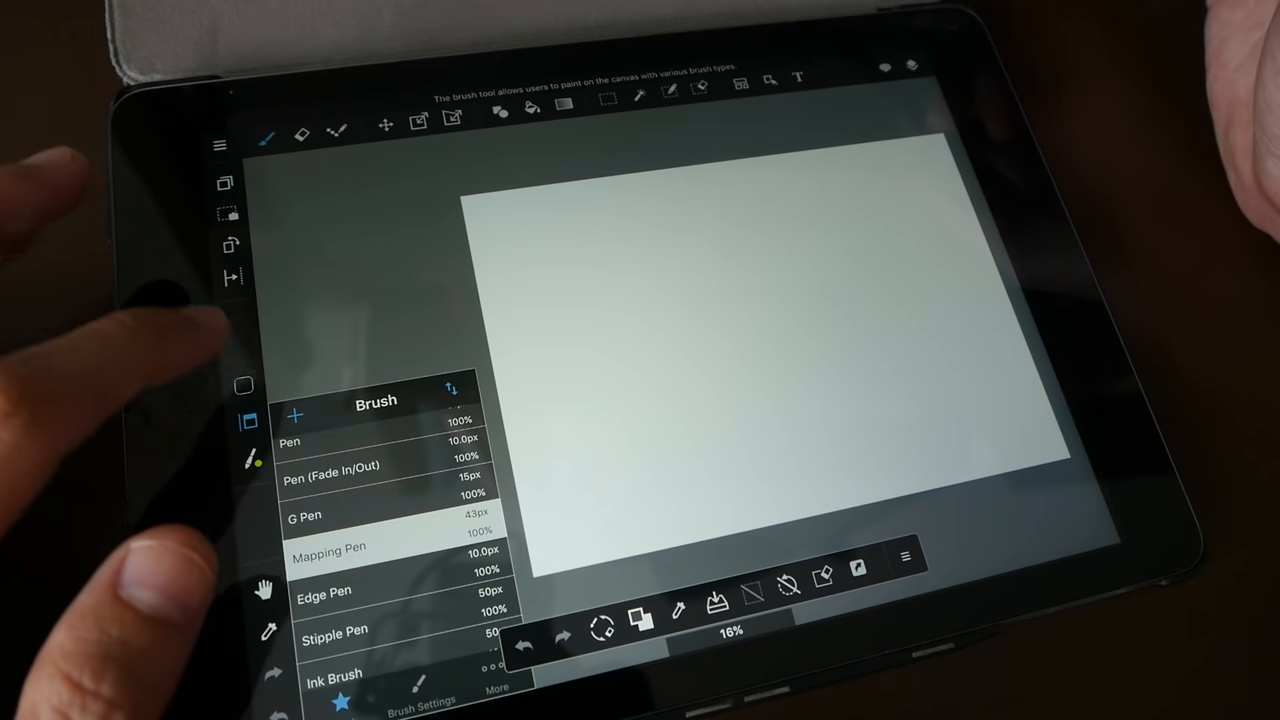
{"action": "left_click", "coordinate": [243, 385]}
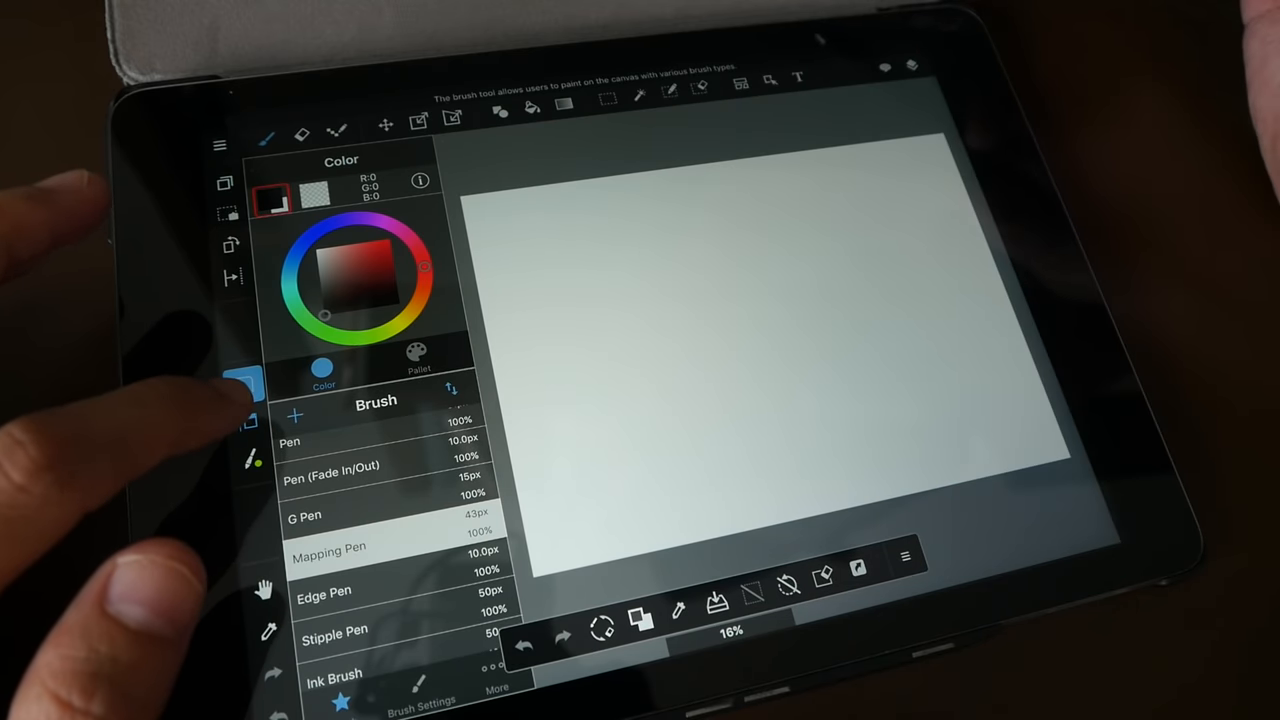
{"action": "left_click", "coordinate": [245, 385]}
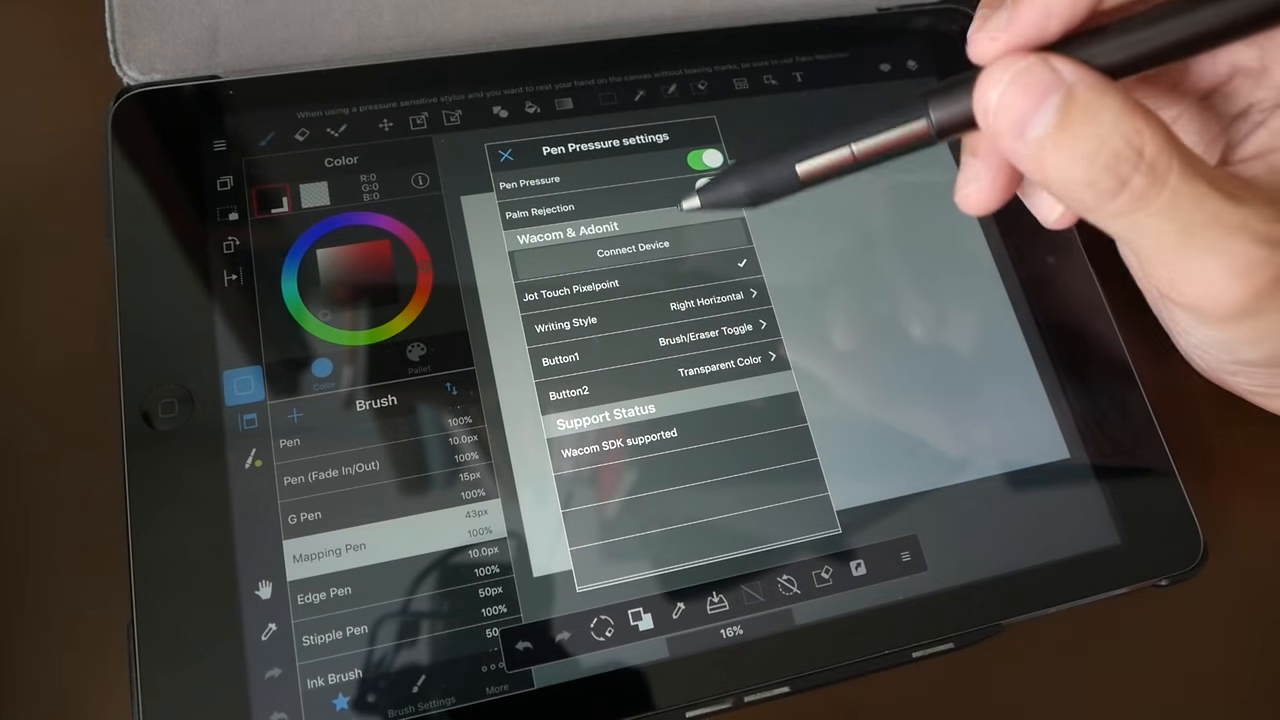
Try palm rejection on and off, keeping pen pressure on, and close the settings.
{"action": "left_click", "coordinate": [712, 160]}
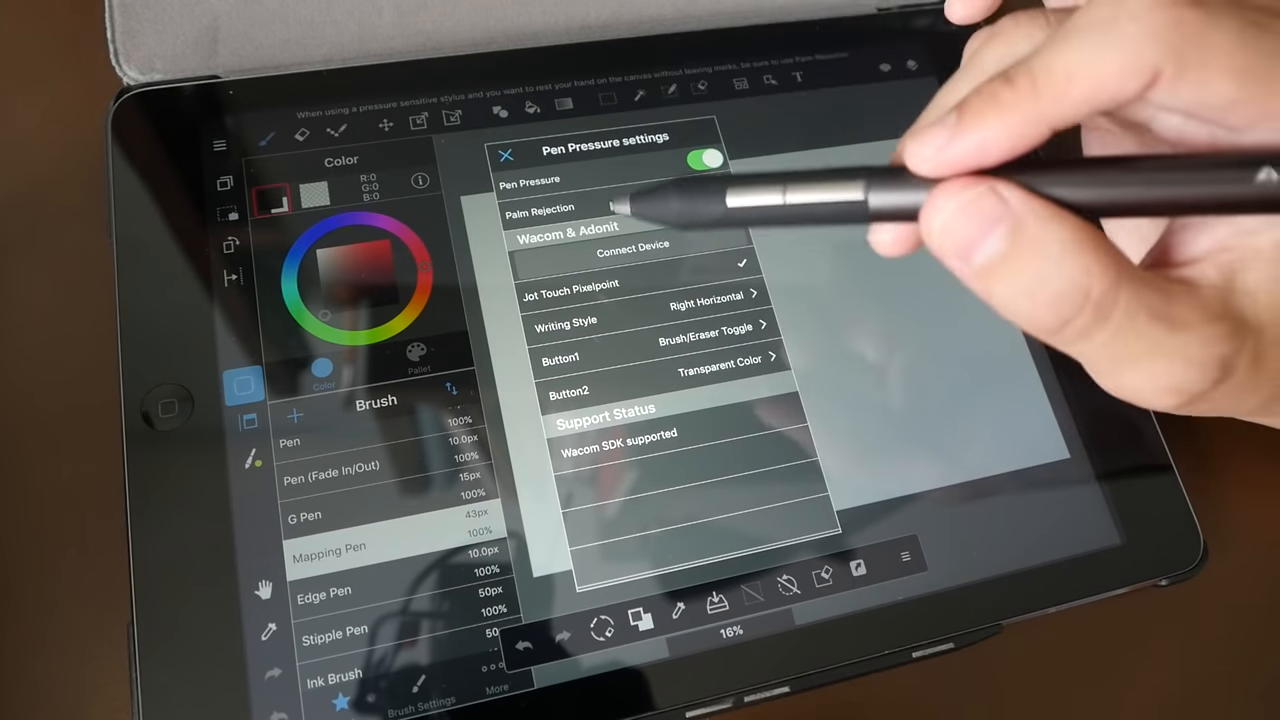
{"action": "left_click", "coordinate": [715, 188]}
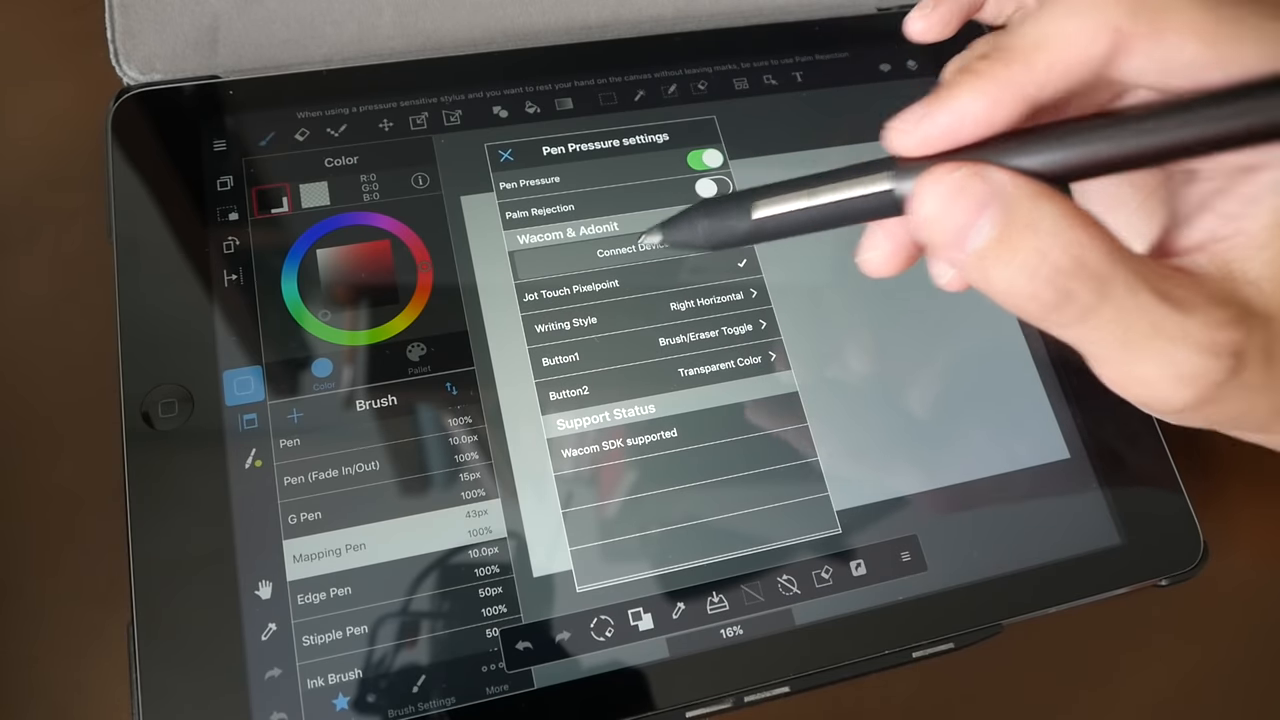
{"action": "left_click", "coordinate": [506, 154]}
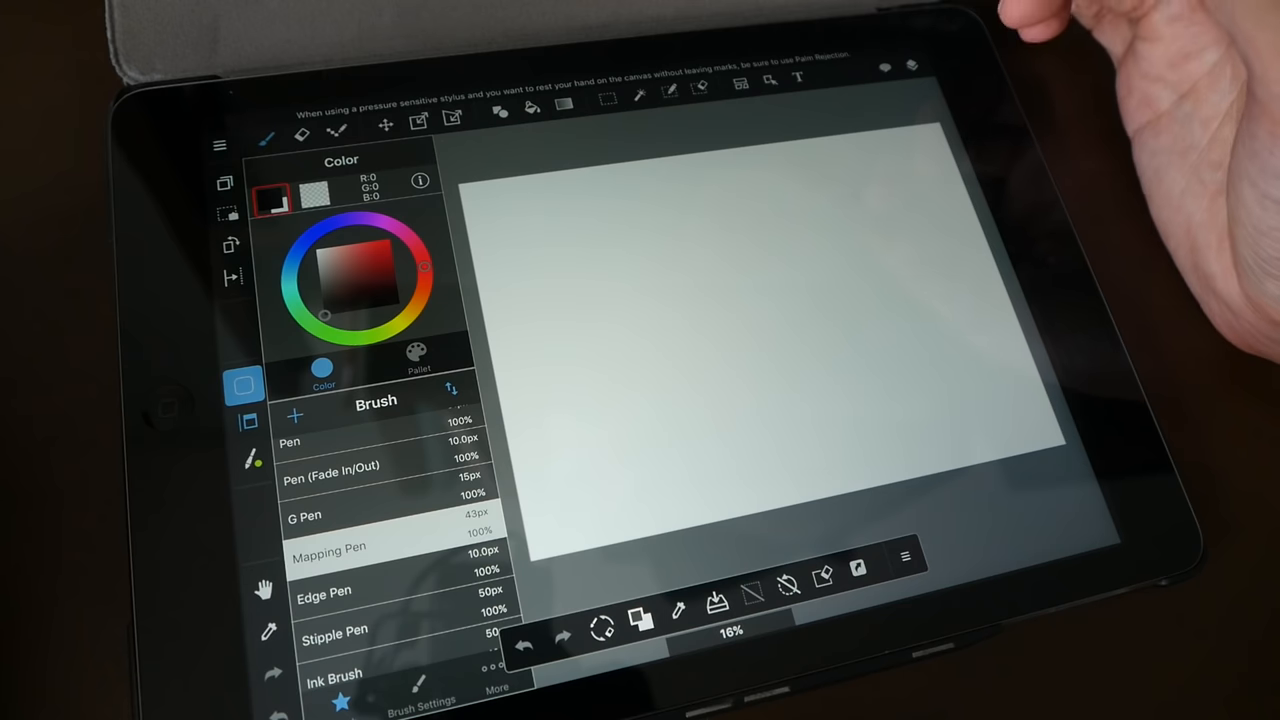
{"action": "left_click", "coordinate": [254, 459]}
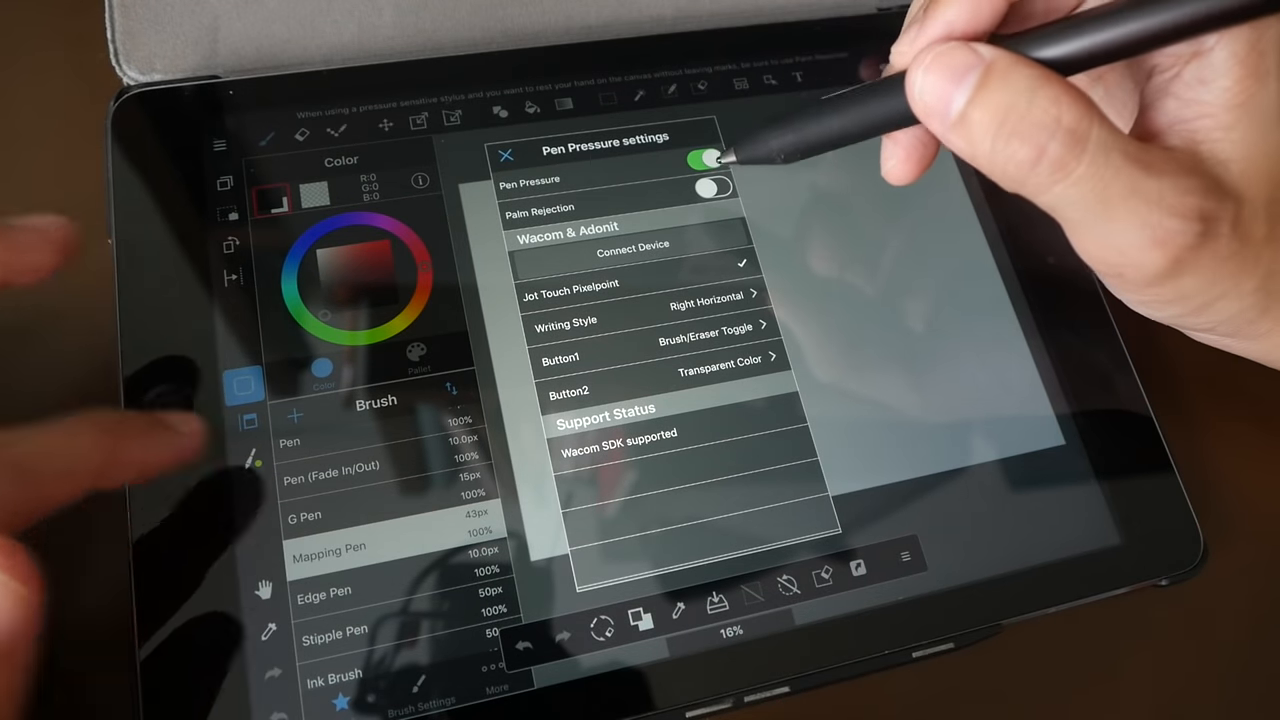
{"action": "left_click", "coordinate": [712, 188]}
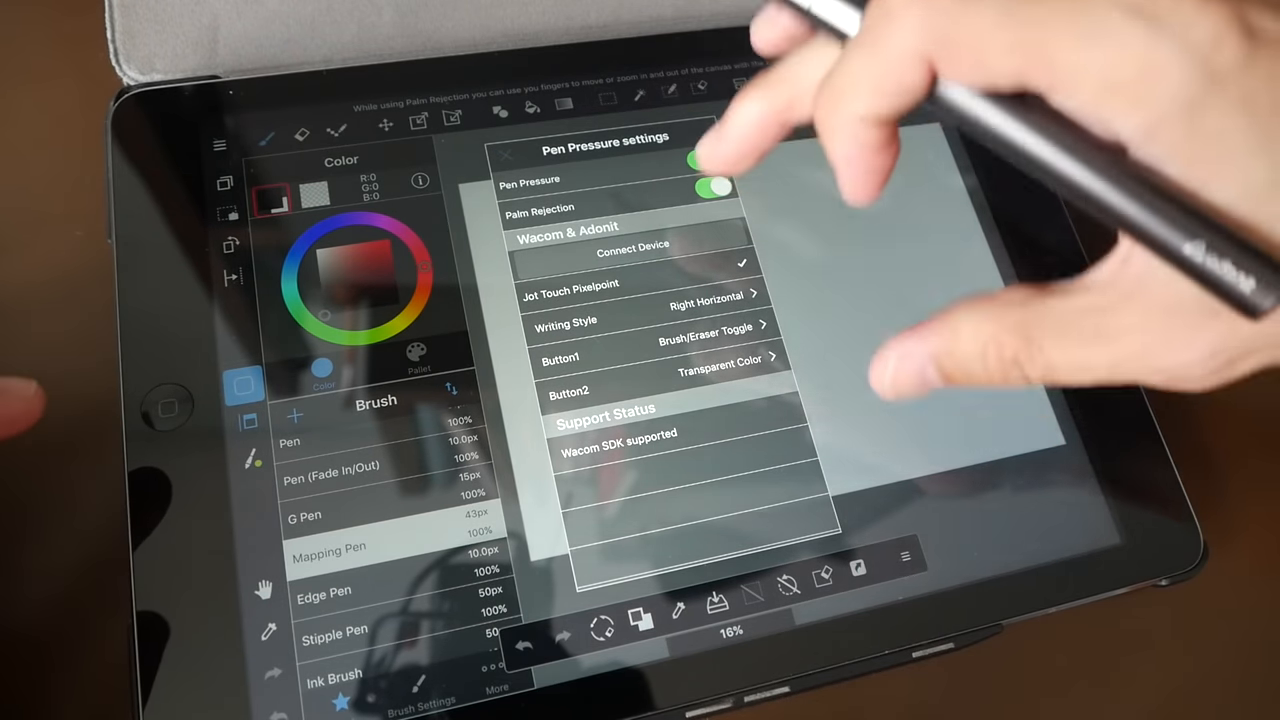
{"action": "left_click", "coordinate": [508, 155]}
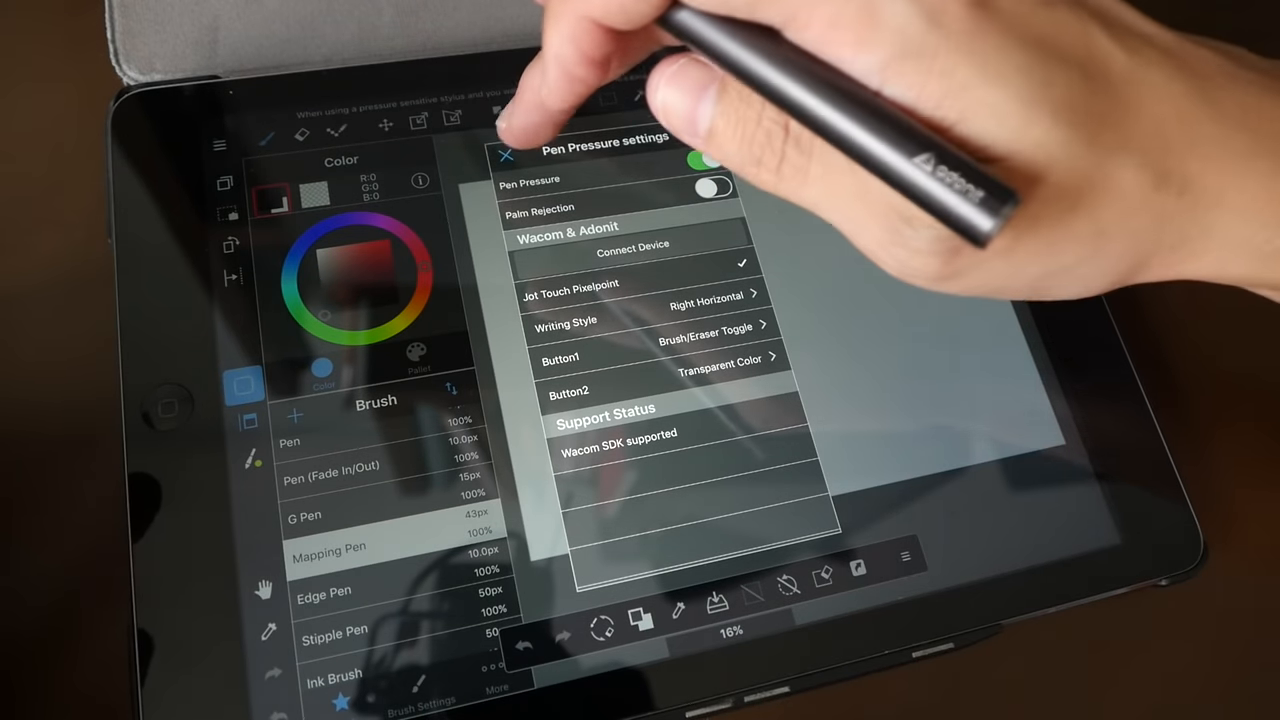
{"action": "left_click", "coordinate": [507, 154]}
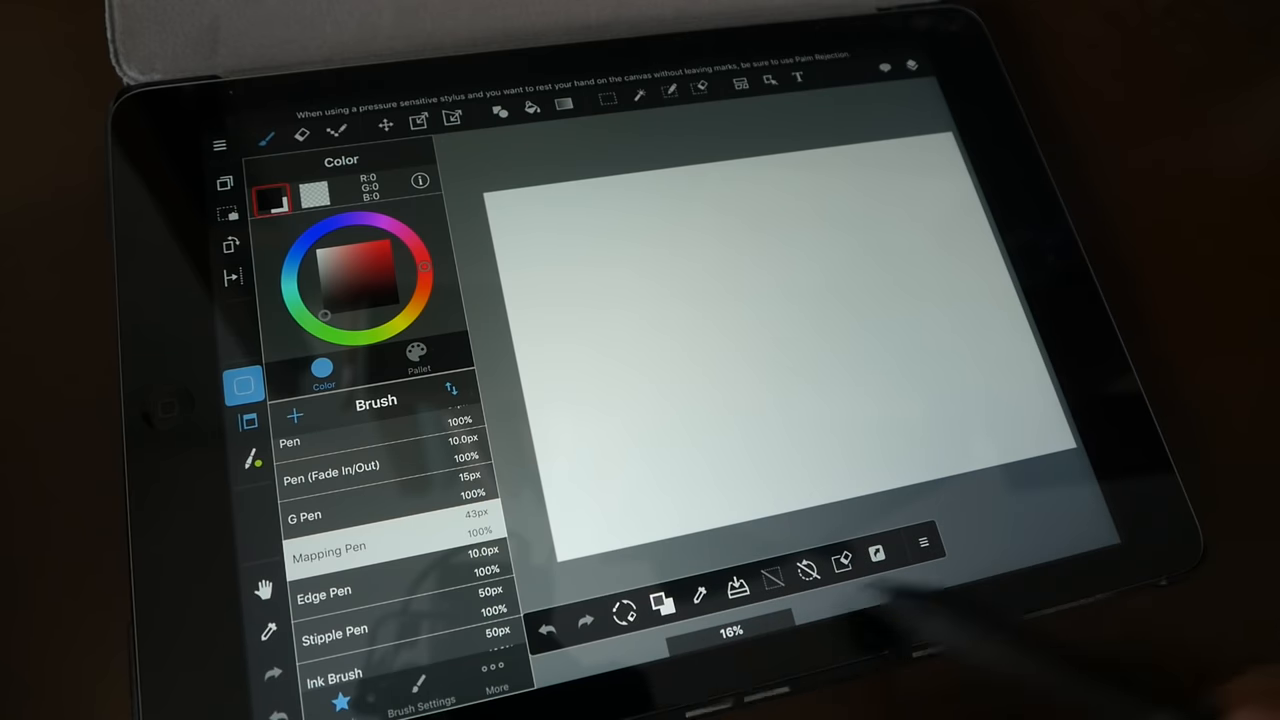
{"action": "mouse_move", "coordinate": [930, 430]}
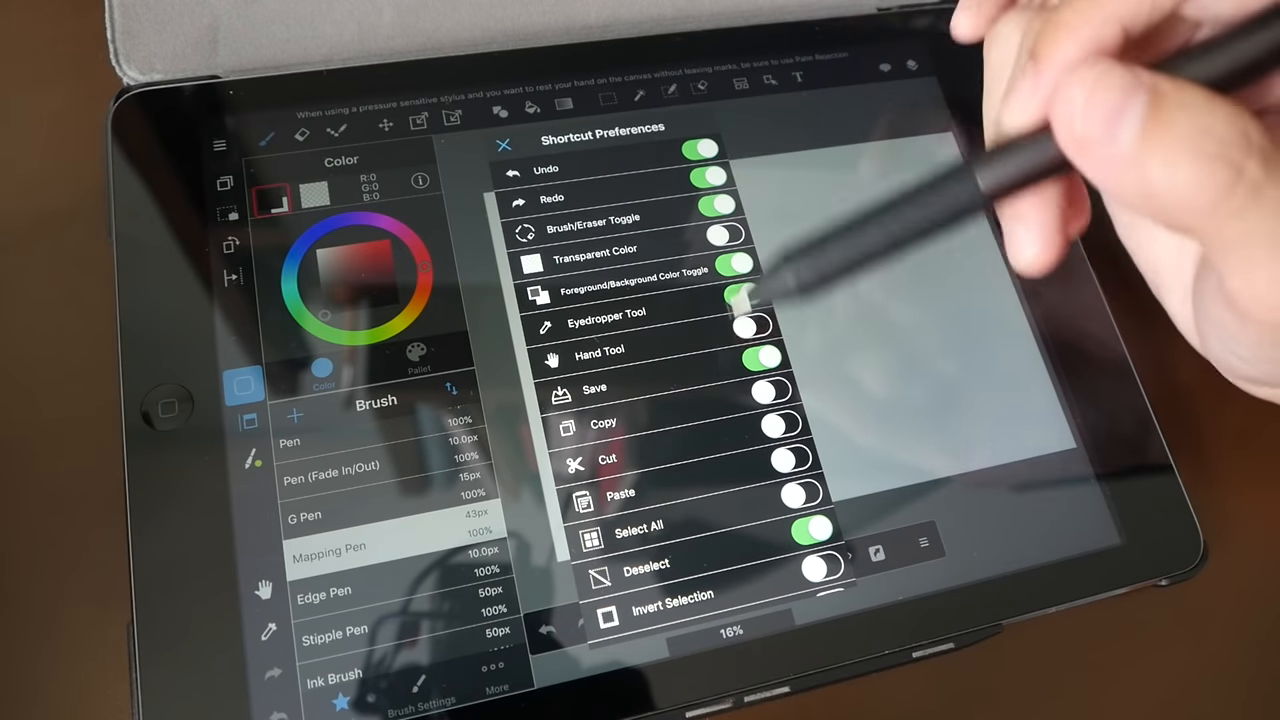
Toggle the Foreground/Background Color Toggle shortcut in Shortcut Preferences.
{"action": "left_click", "coordinate": [504, 143]}
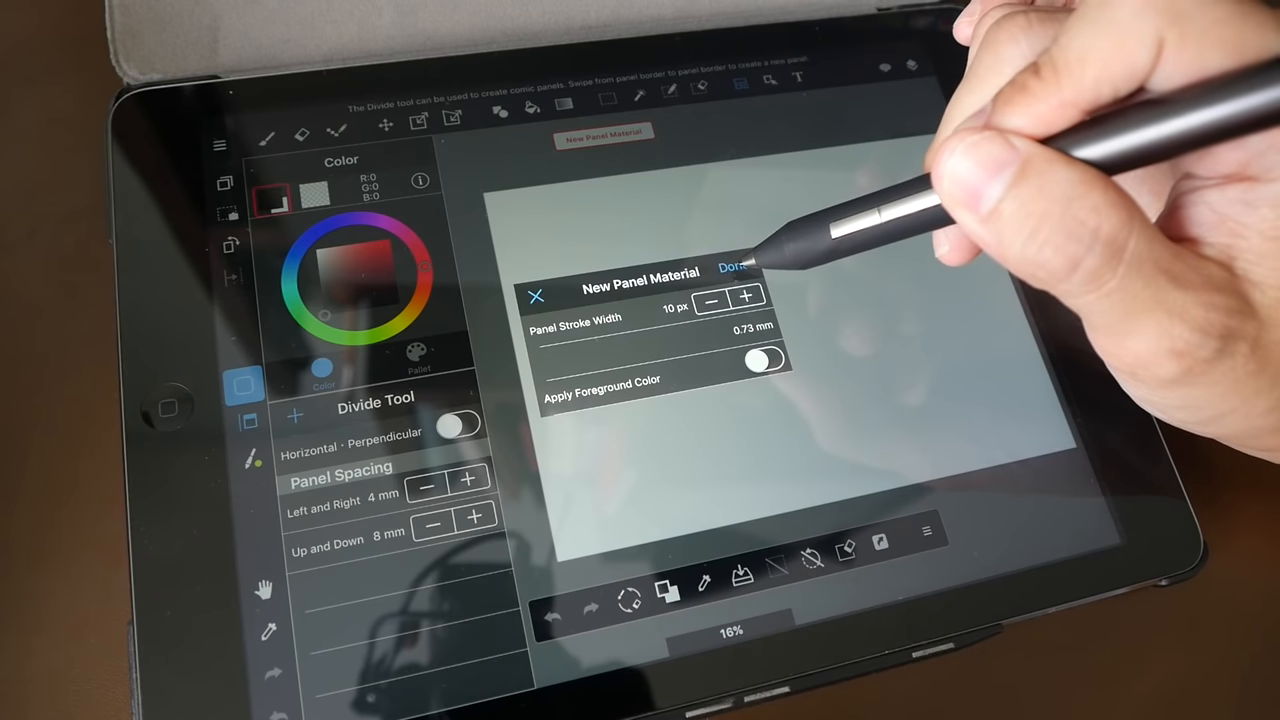
Add a panel frame with a 10 px panel stroke width.
{"action": "left_click", "coordinate": [735, 266]}
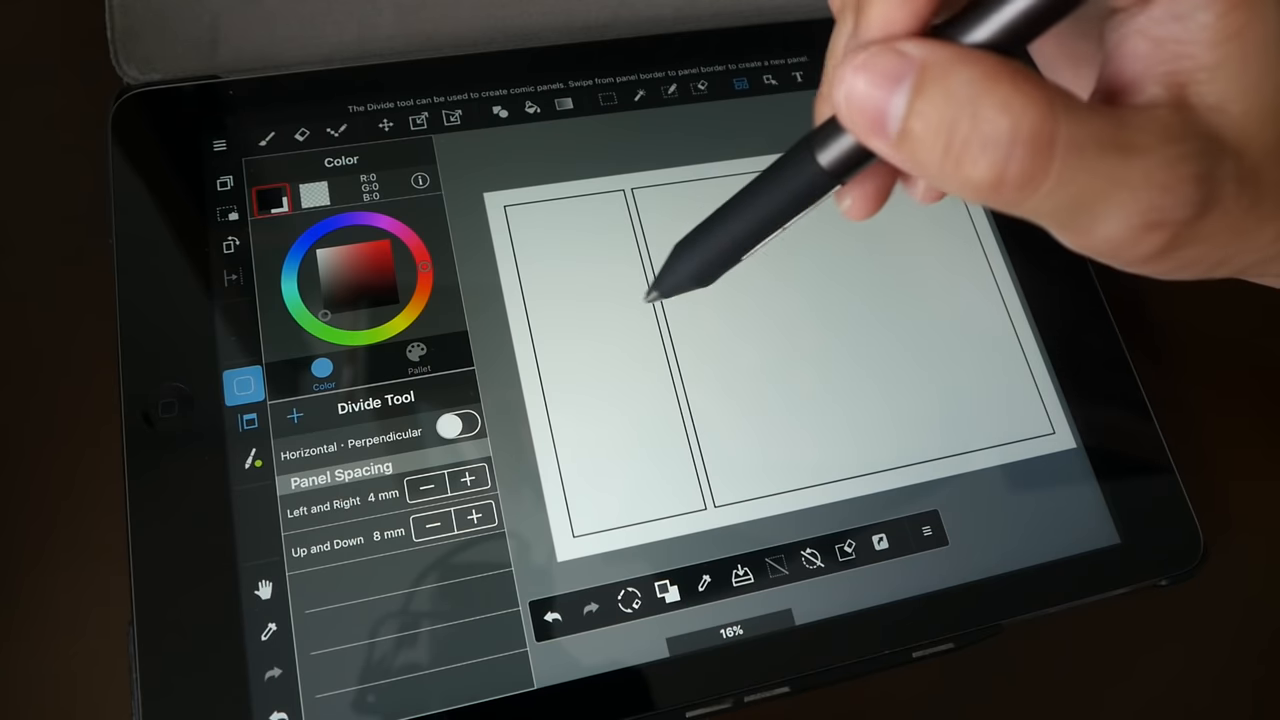
Split the right panel horizontally into upper and lower panels with the Divide tool.
{"action": "left_click_drag", "start_coordinate": [640, 305], "coordinate": [1010, 315]}
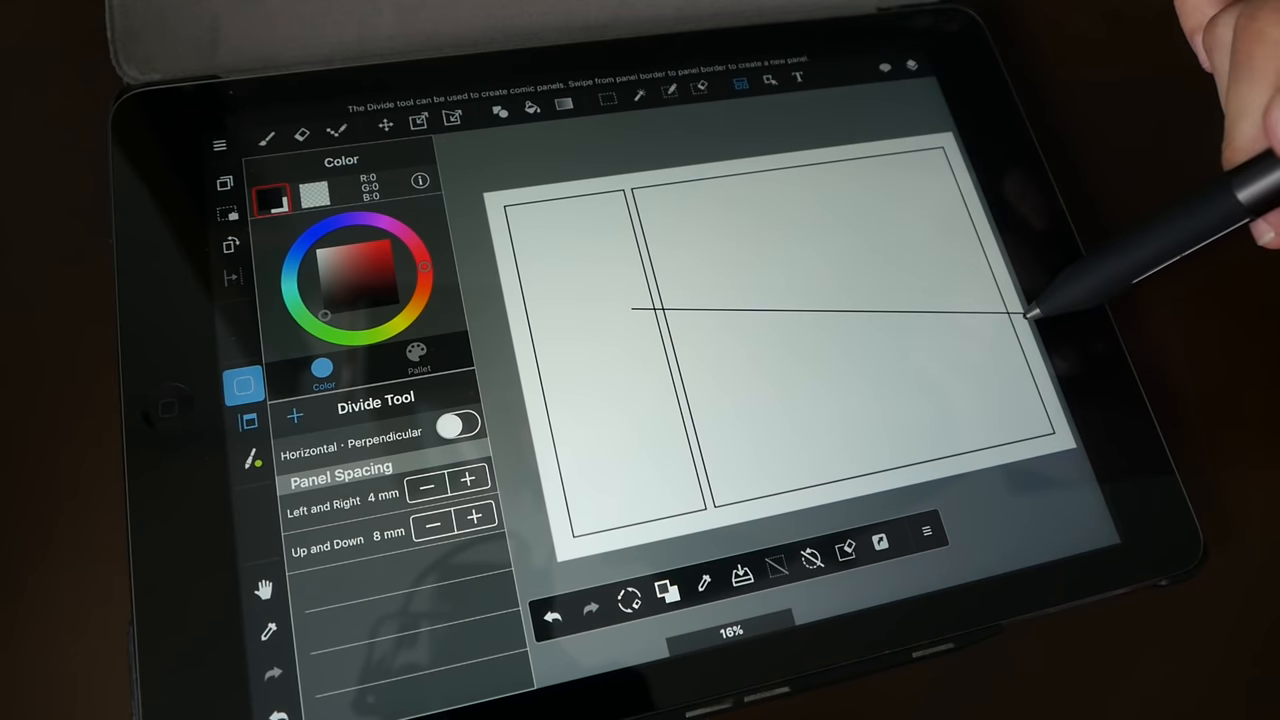
{"action": "left_click_drag", "start_coordinate": [660, 310], "coordinate": [1010, 310]}
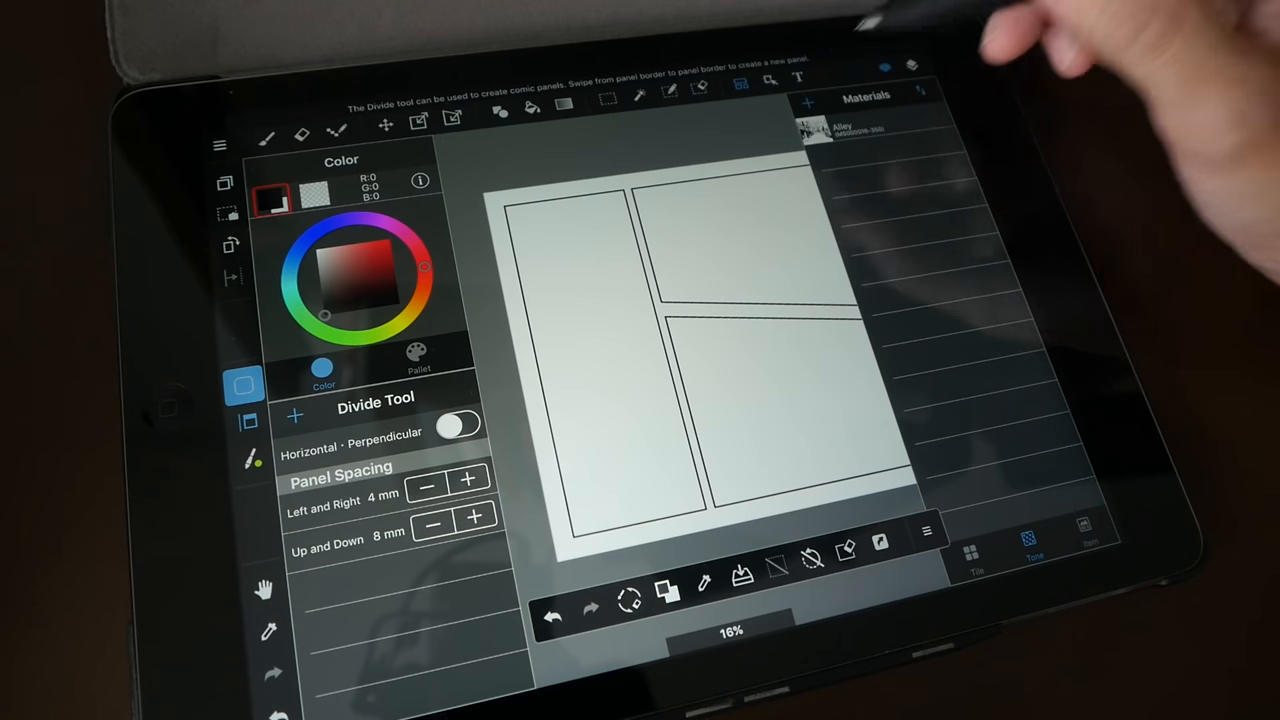
{"action": "left_click", "coordinate": [805, 103]}
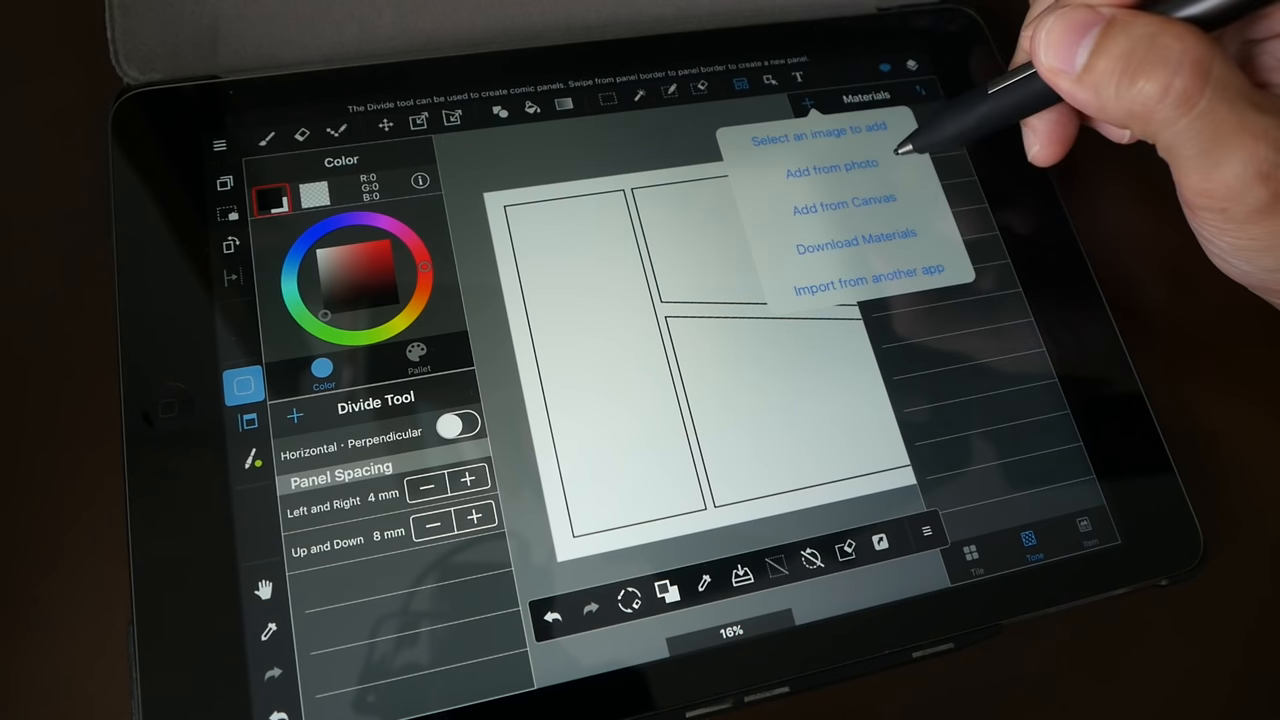
{"action": "mouse_move", "coordinate": [870, 195]}
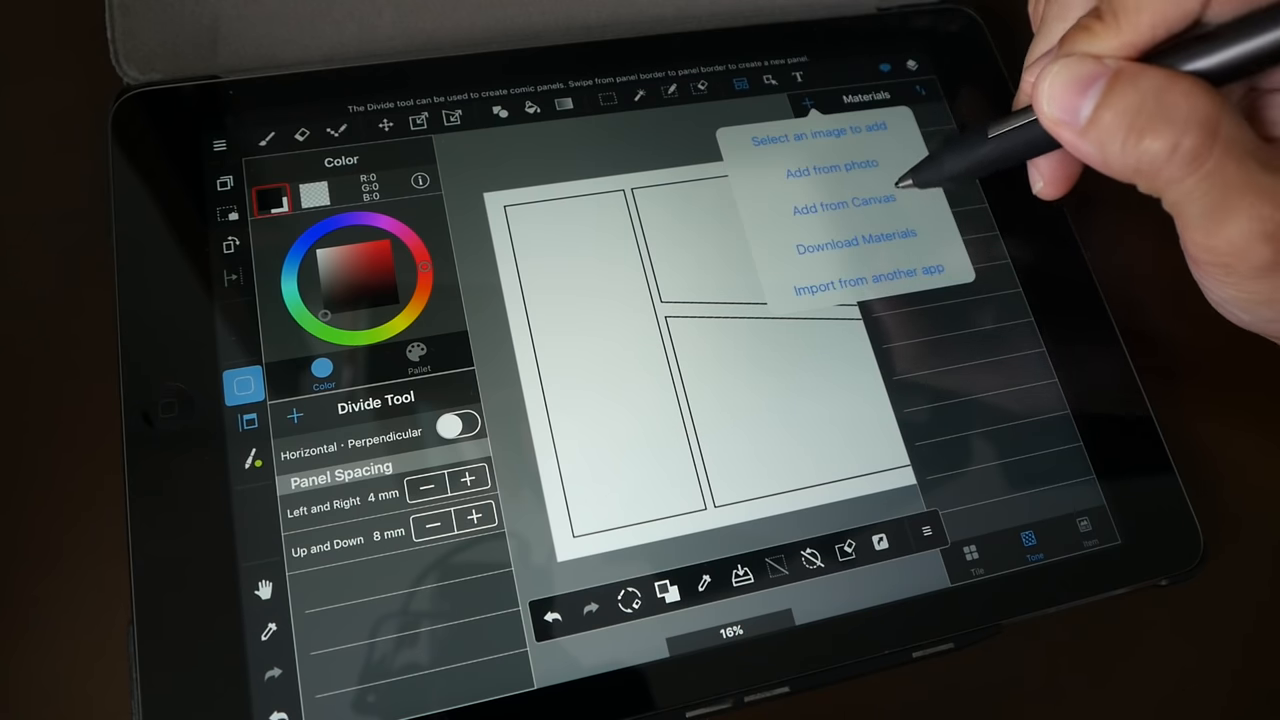
{"action": "left_click", "coordinate": [855, 233]}
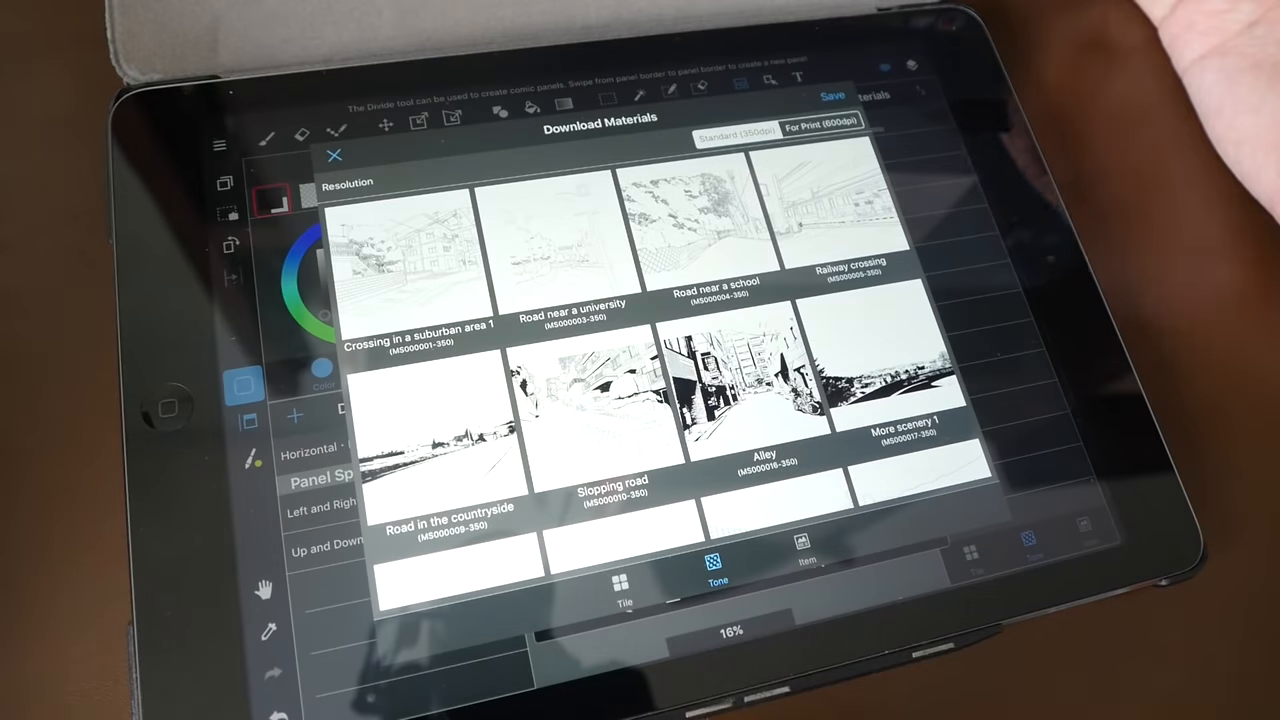
{"action": "scroll", "scroll_direction": "down", "scroll_amount": 3}
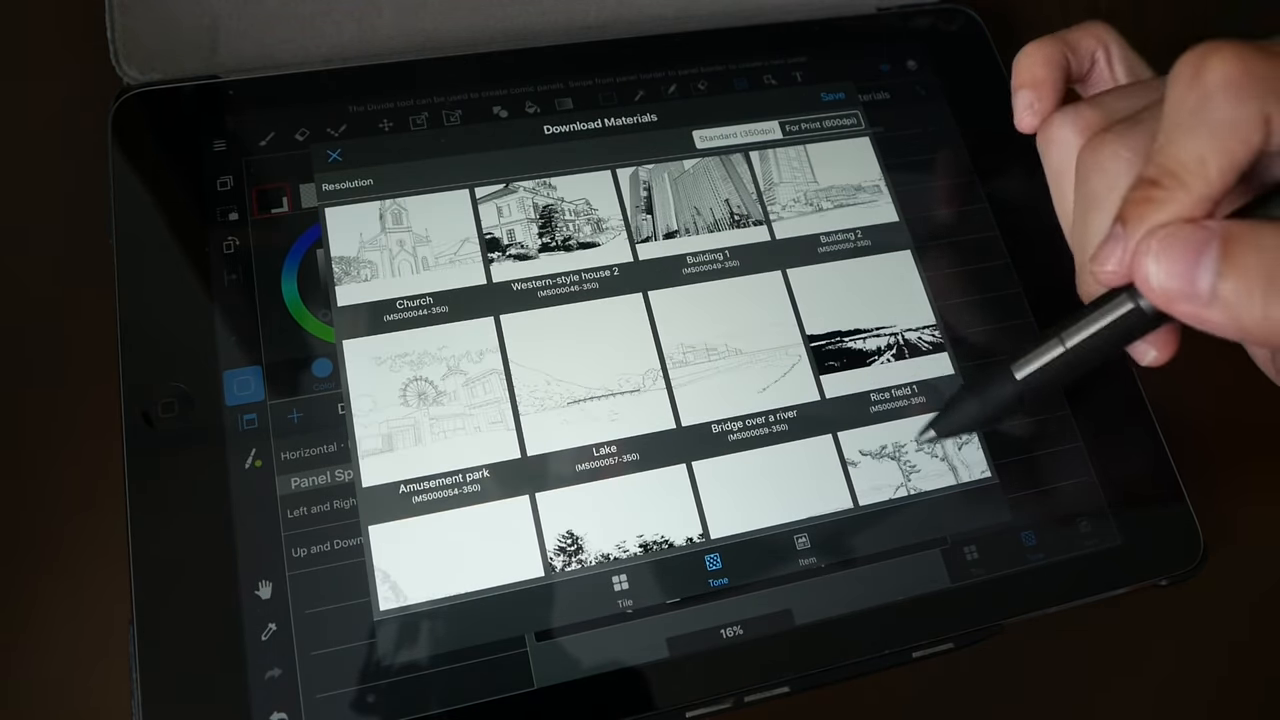
{"action": "scroll", "scroll_direction": "down", "scroll_amount": 3}
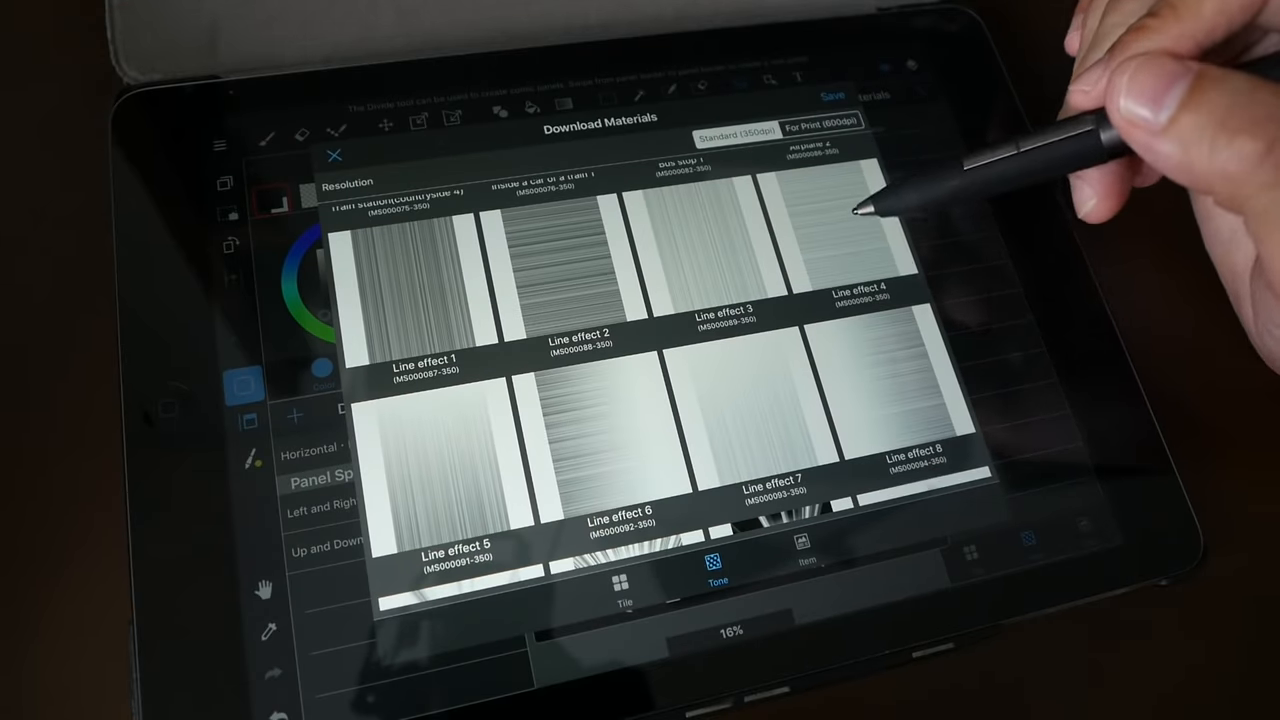
{"action": "scroll", "scroll_direction": "down", "scroll_amount": 3}
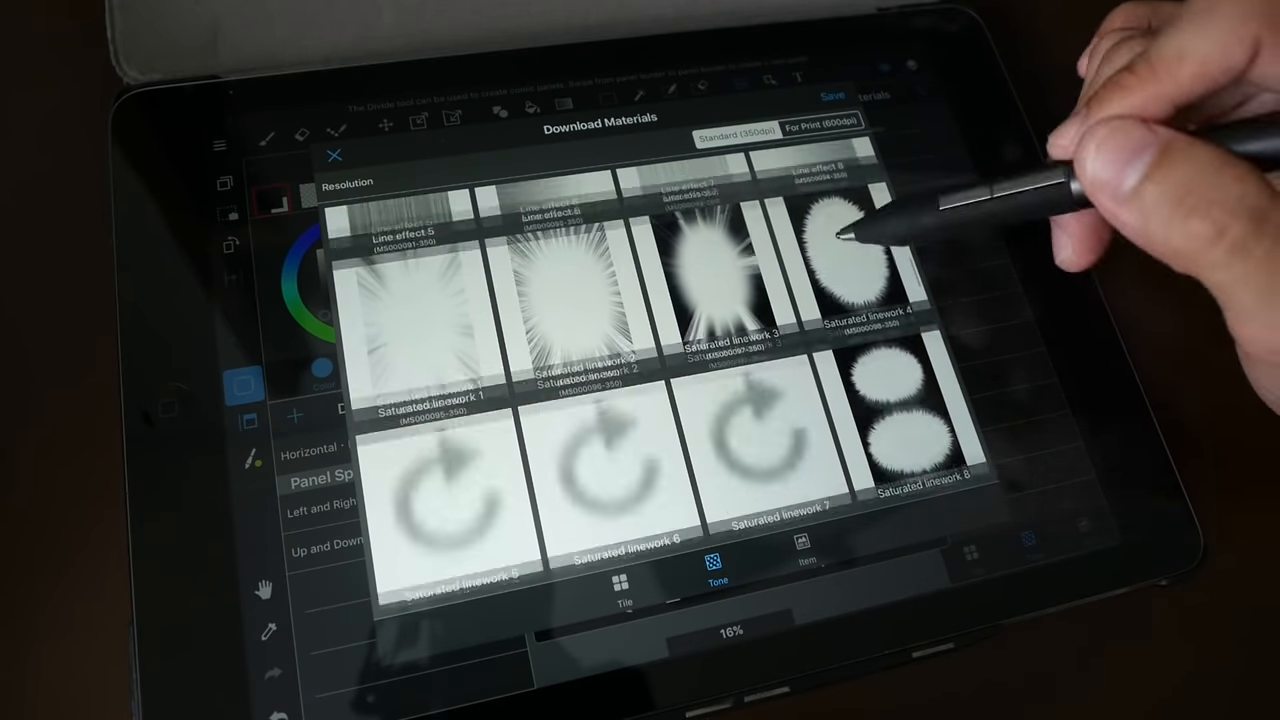
{"action": "scroll", "scroll_direction": "down", "scroll_amount": 3}
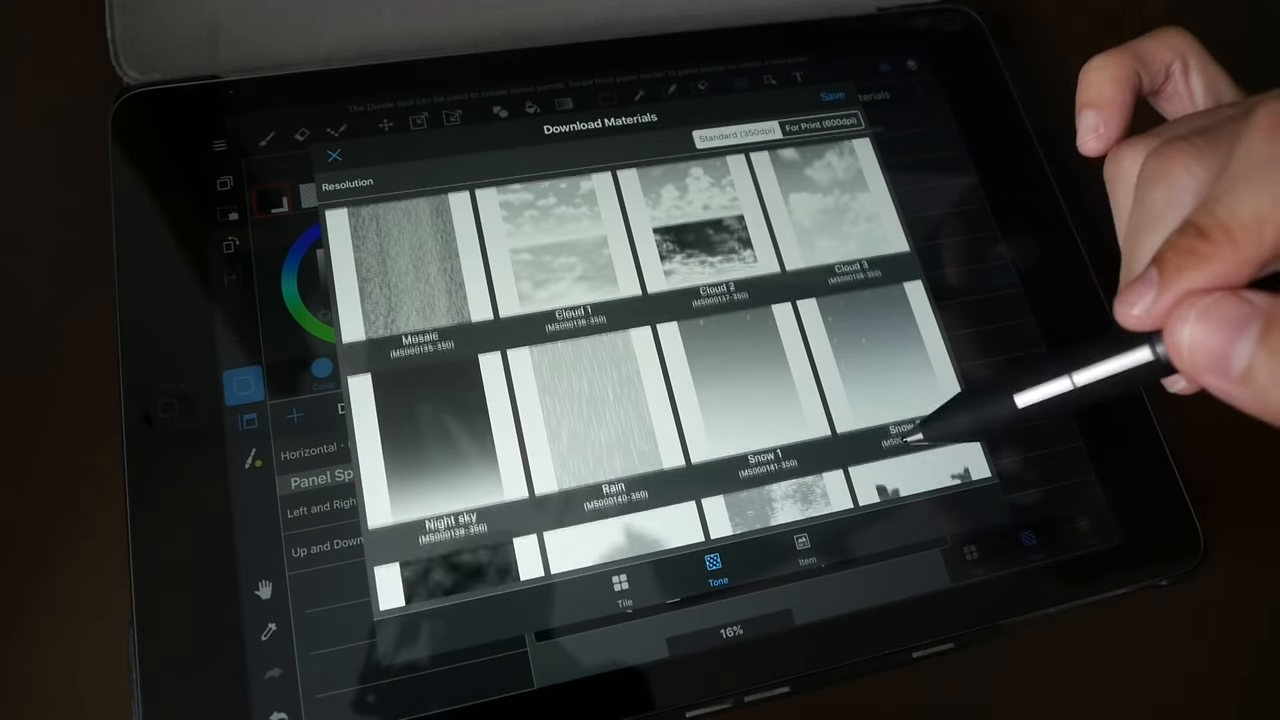
{"action": "scroll", "scroll_direction": "down", "scroll_amount": 3}
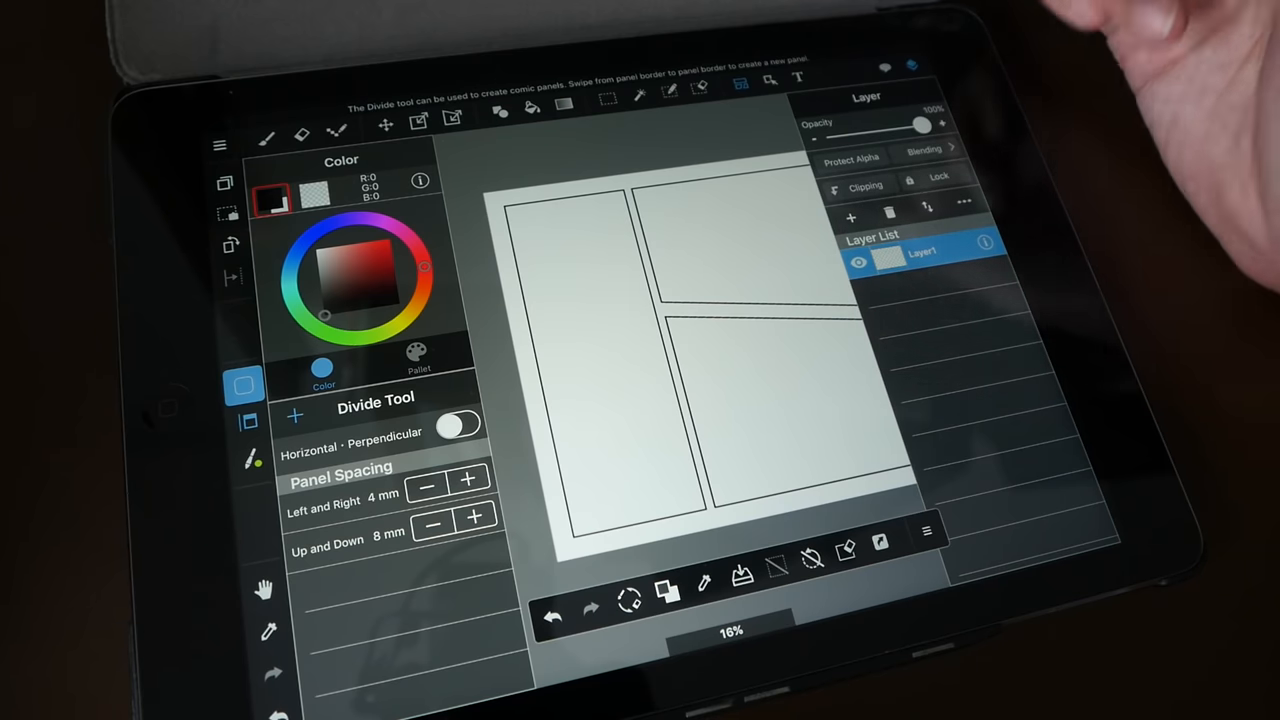
Add the alley picture from the photo library as a new layer.
{"action": "left_click", "coordinate": [851, 217]}
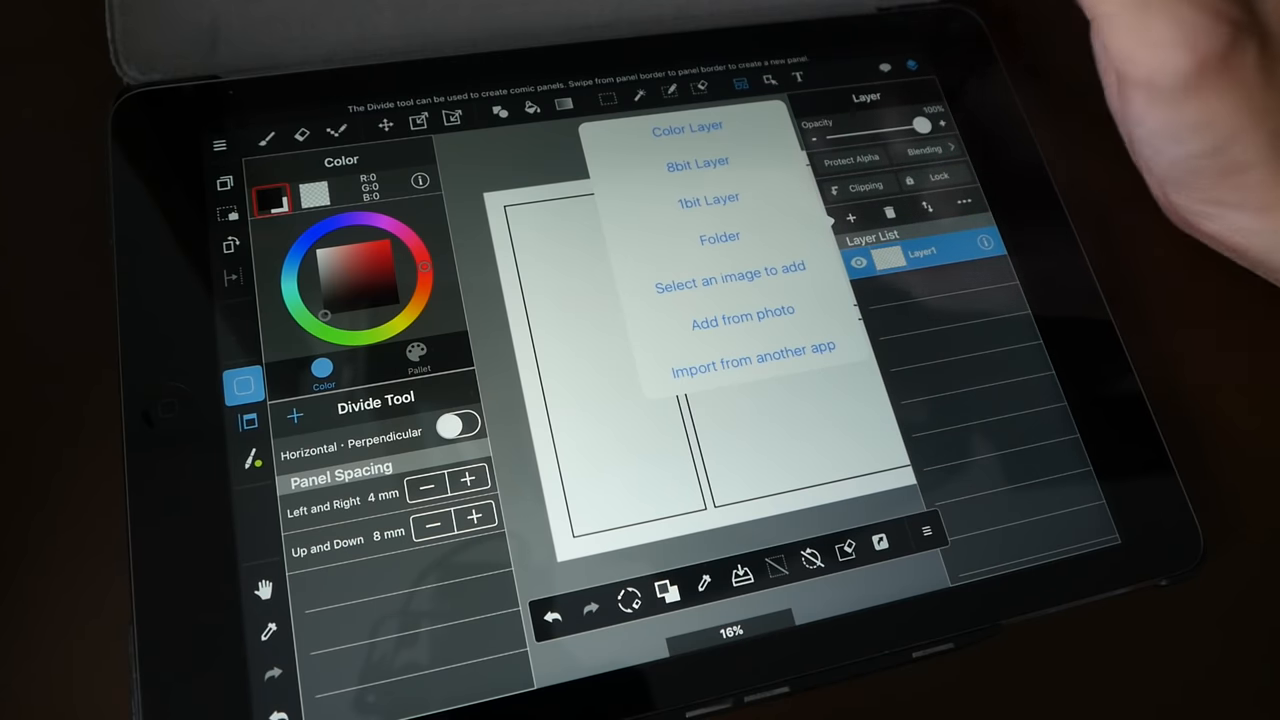
{"action": "left_click", "coordinate": [687, 128]}
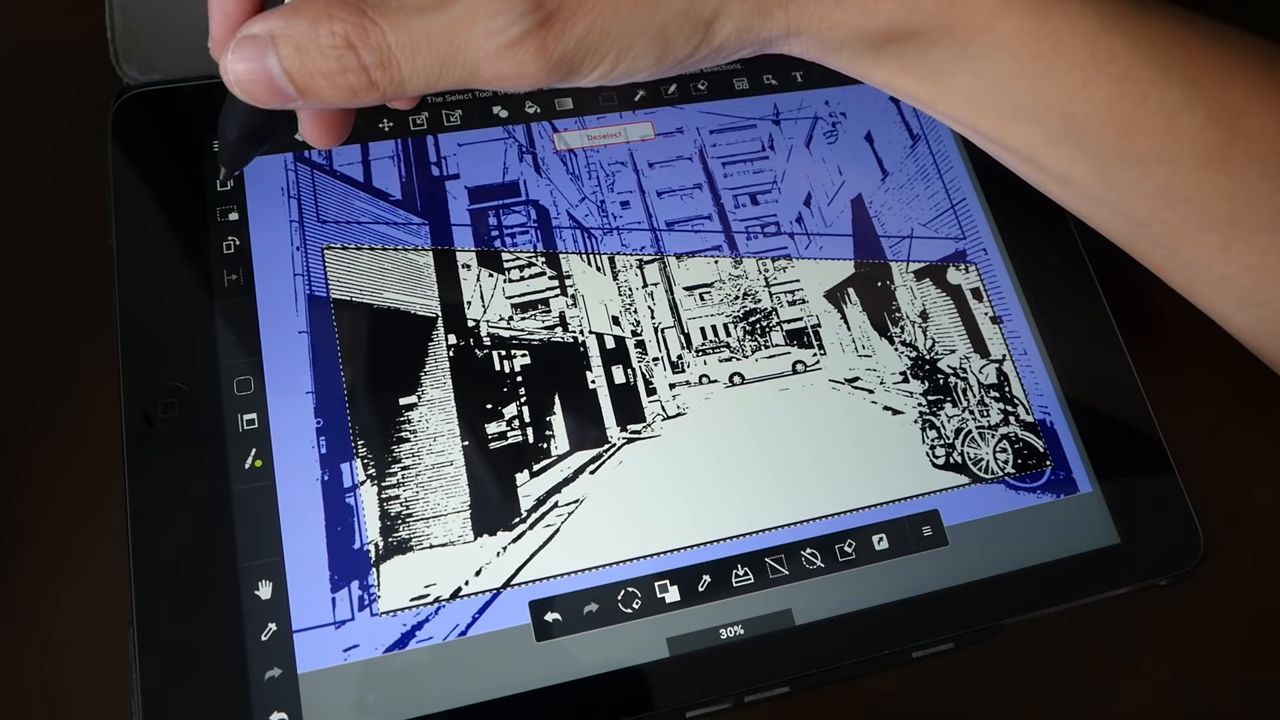
Clear the alley photo outside the selected panel.
{"action": "left_click", "coordinate": [244, 213]}
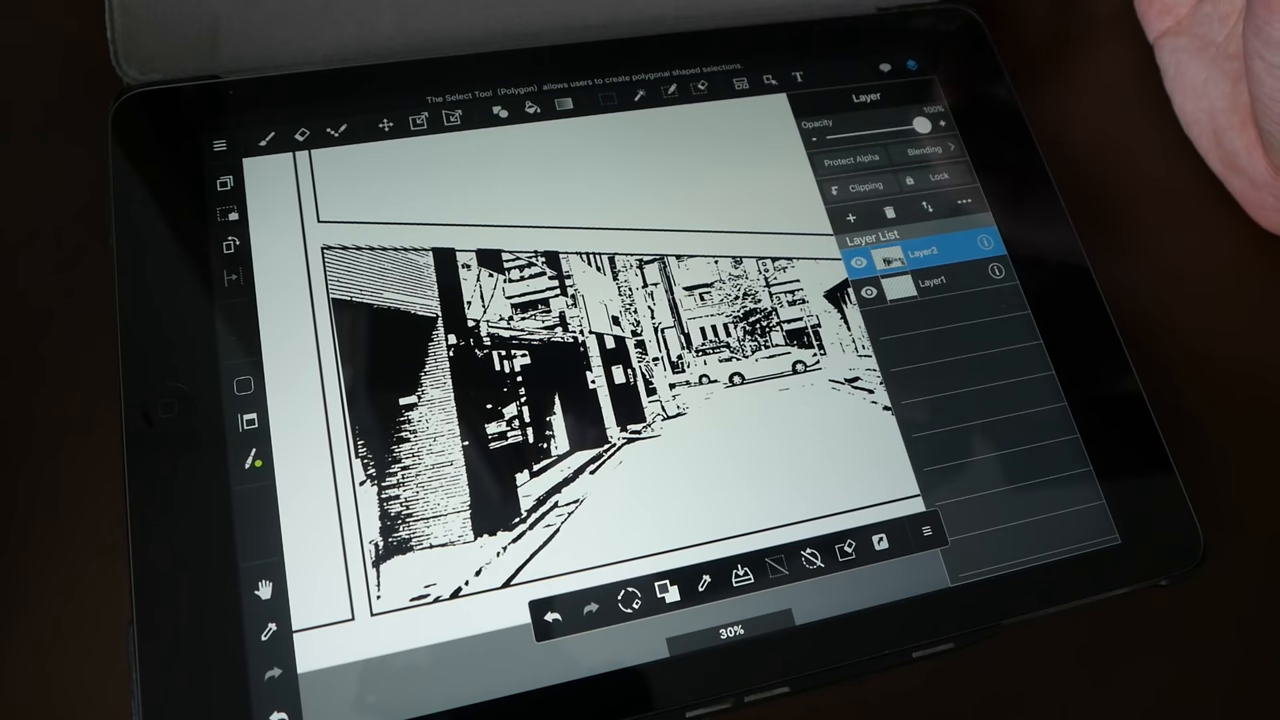
Add Layer3 above the alley photo and choose a blending mode for it.
{"action": "left_click", "coordinate": [851, 217]}
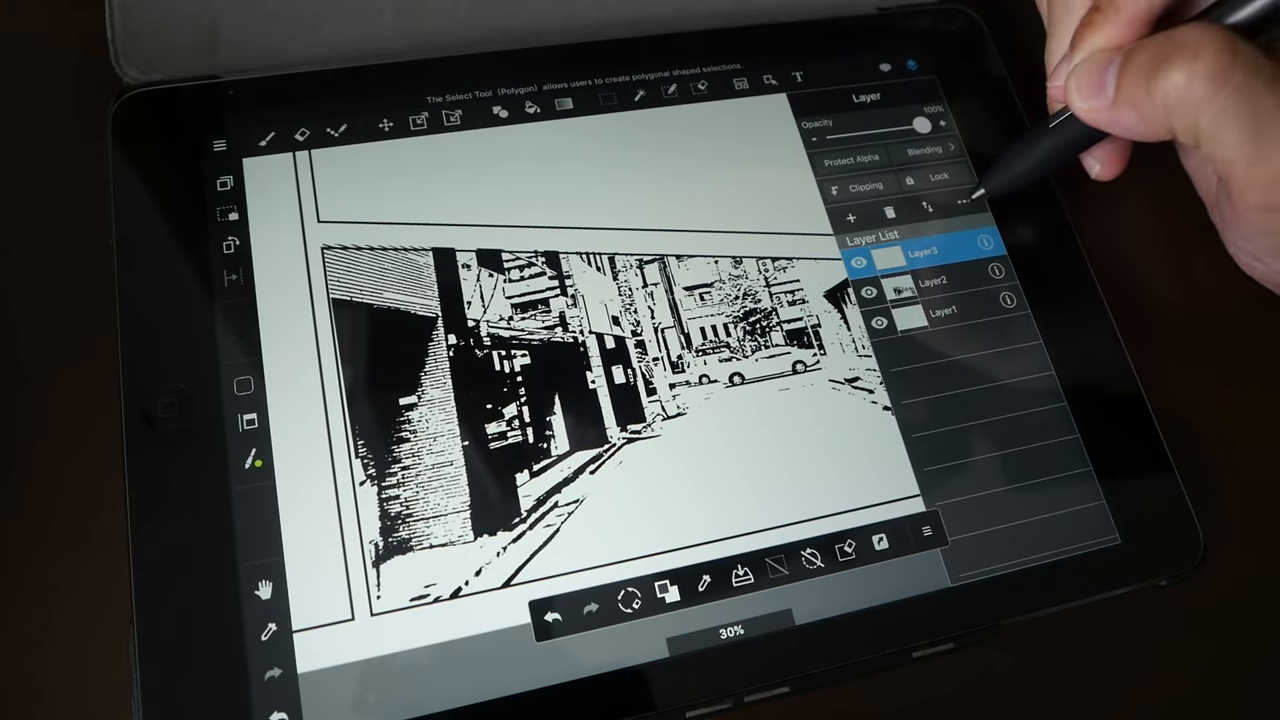
{"action": "left_click", "coordinate": [962, 202]}
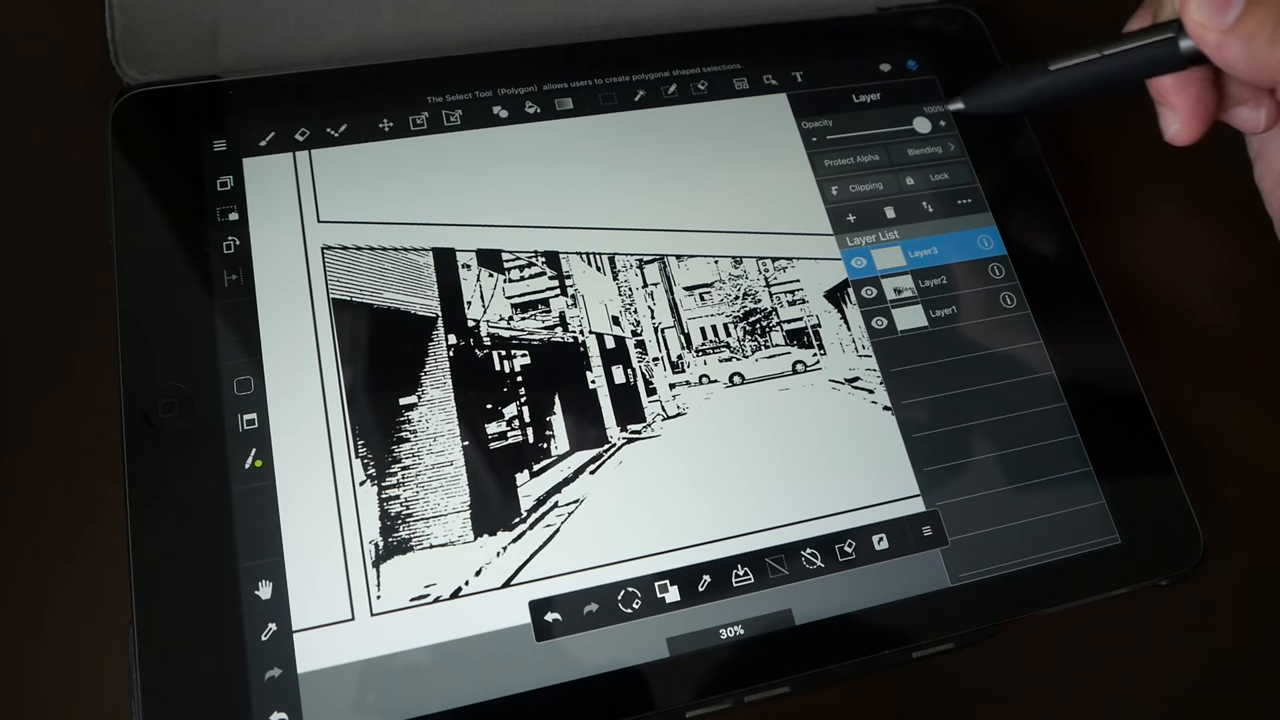
{"action": "left_click", "coordinate": [924, 148]}
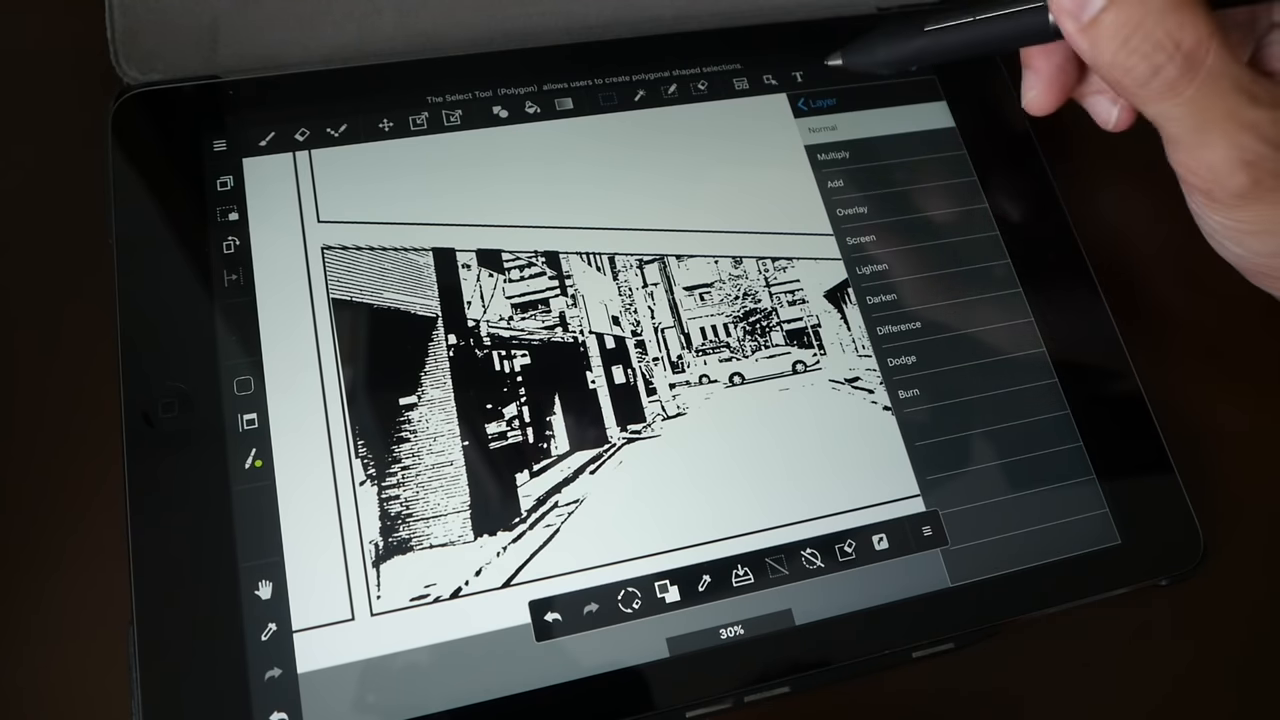
{"action": "left_click", "coordinate": [805, 102]}
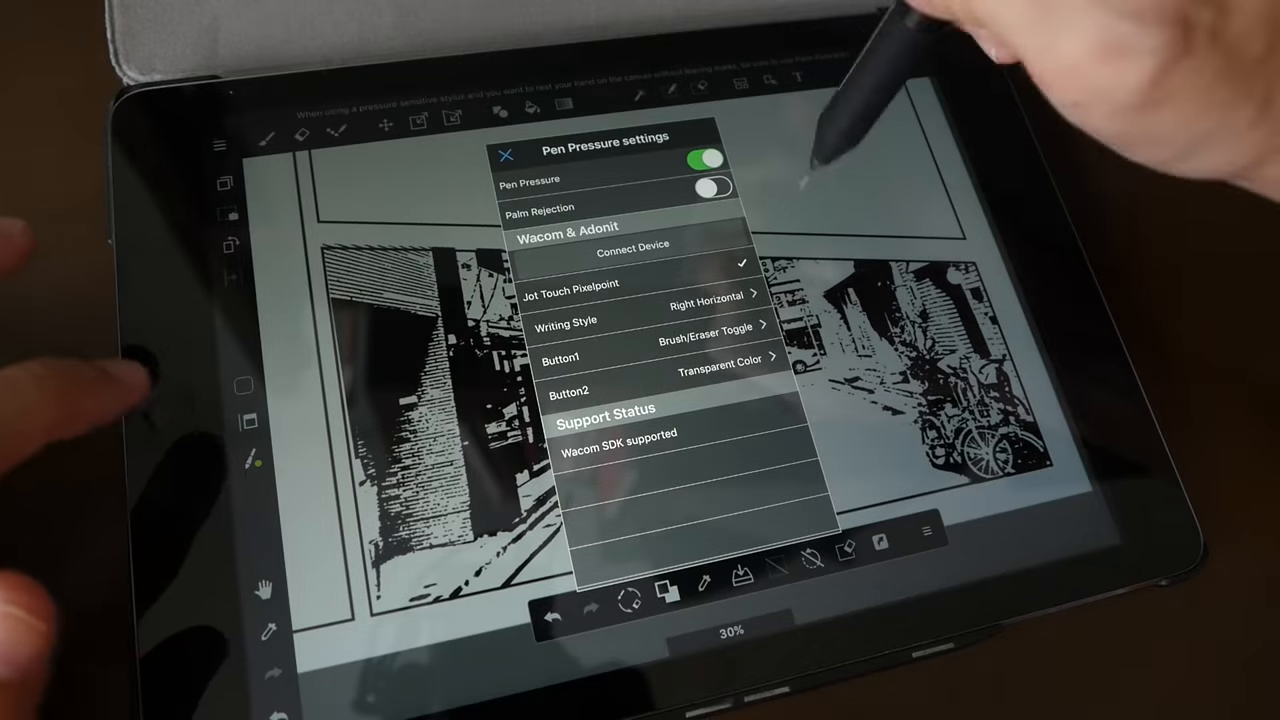
Close the pen pressure settings, switch to the Pen brush, and scribble a squiggle in the tall panel.
{"action": "left_click", "coordinate": [508, 153]}
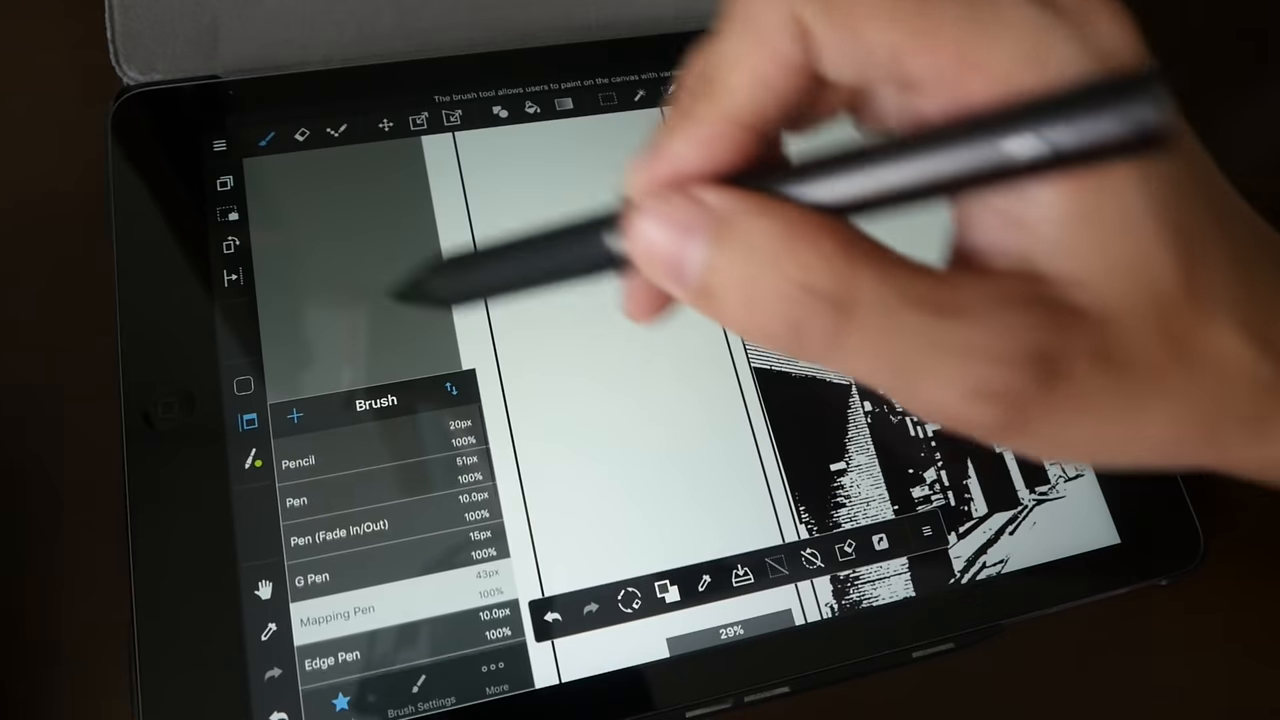
{"action": "left_click", "coordinate": [245, 387]}
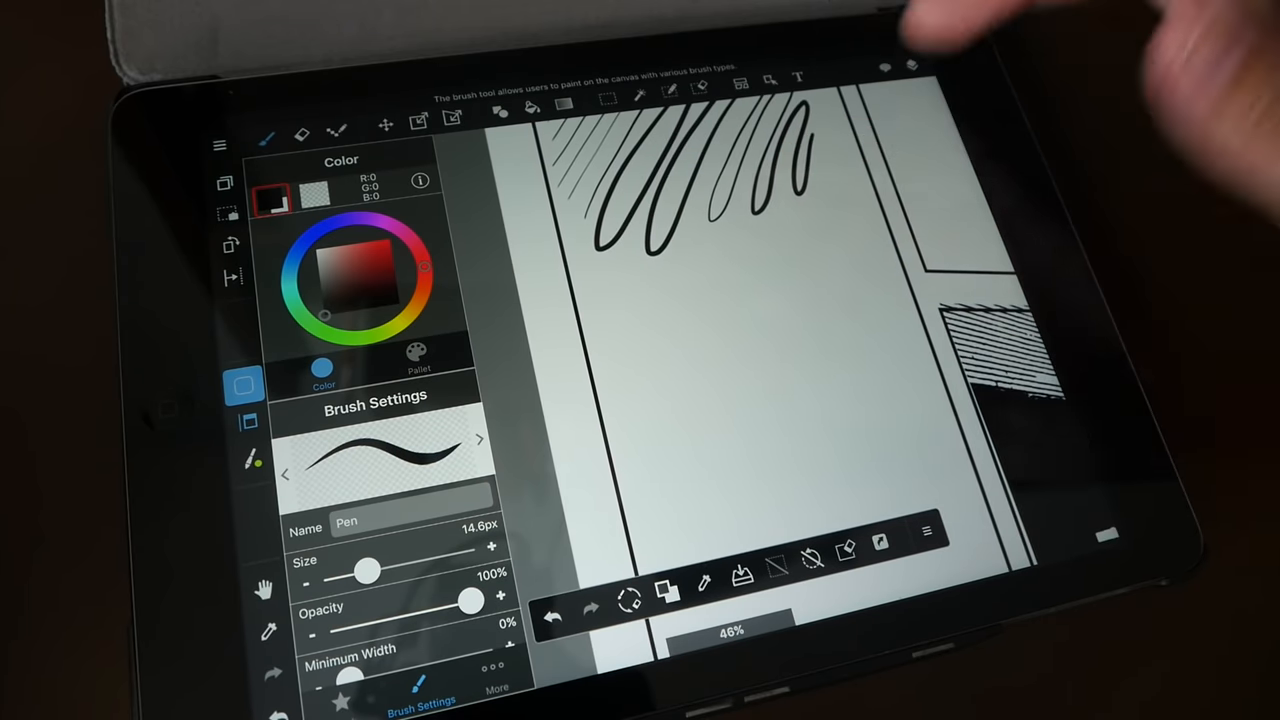
{"action": "mouse_move", "coordinate": [700, 300]}
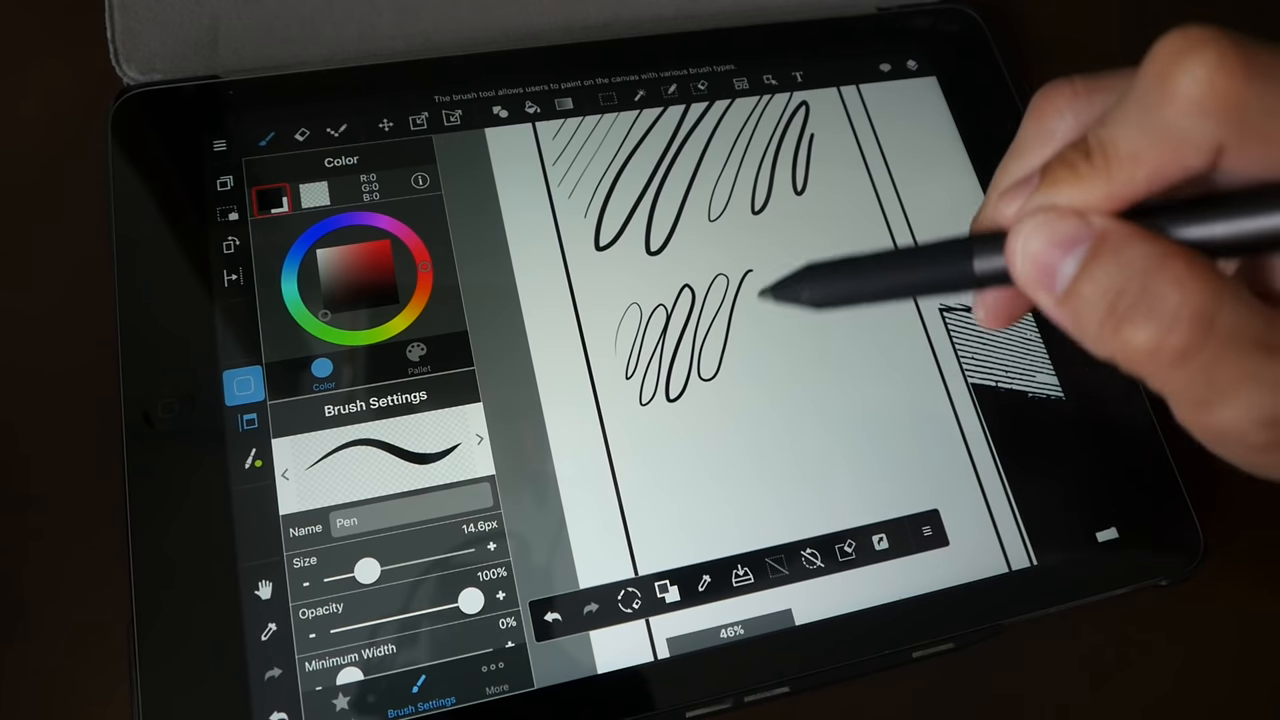
{"action": "left_click_drag", "start_coordinate": [740, 290], "coordinate": [870, 300]}
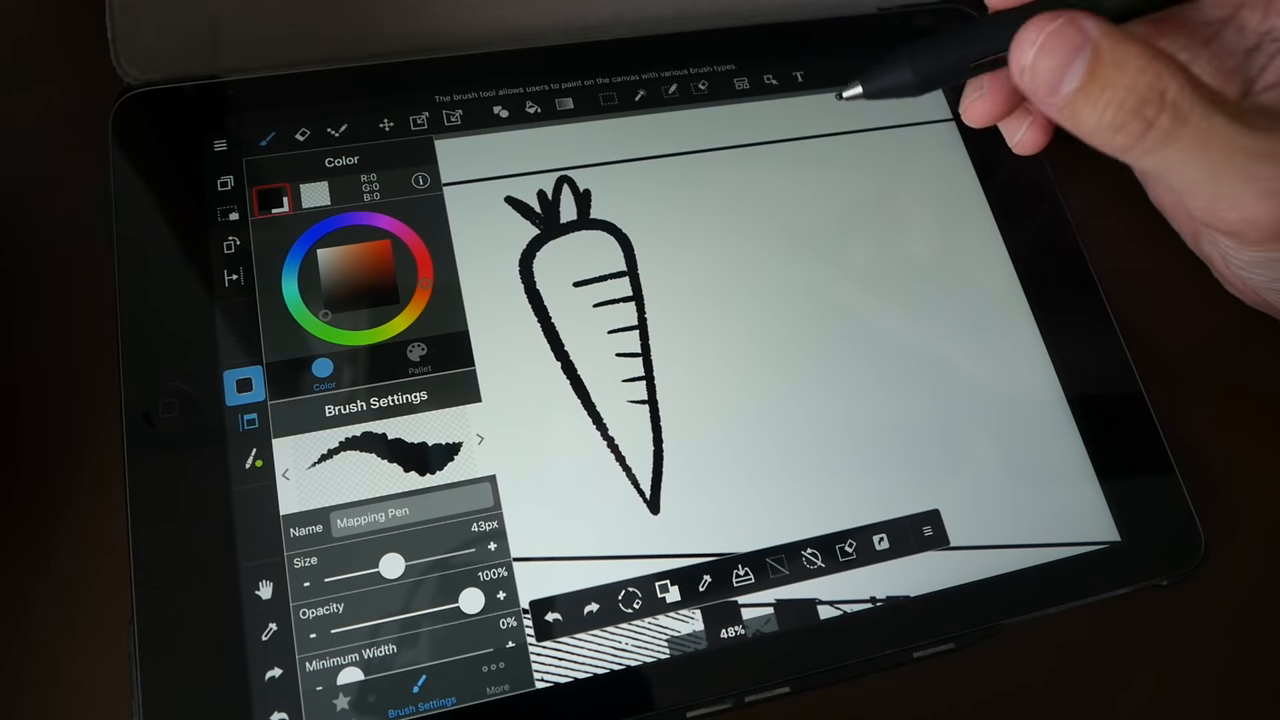
Draw the cartoon head outline beside the carrot.
{"action": "left_click_drag", "start_coordinate": [800, 230], "coordinate": [780, 420]}
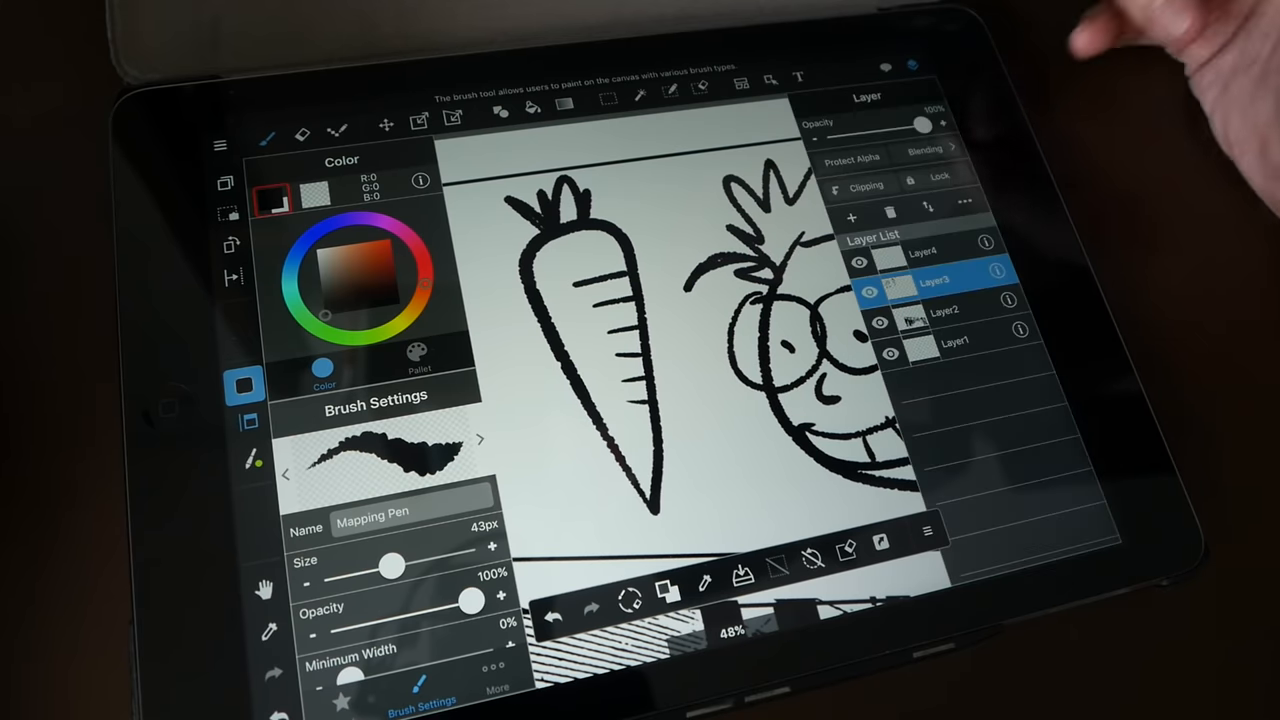
Hide the layer list and fill the cartoon face with skin tone.
{"action": "left_click", "coordinate": [925, 252]}
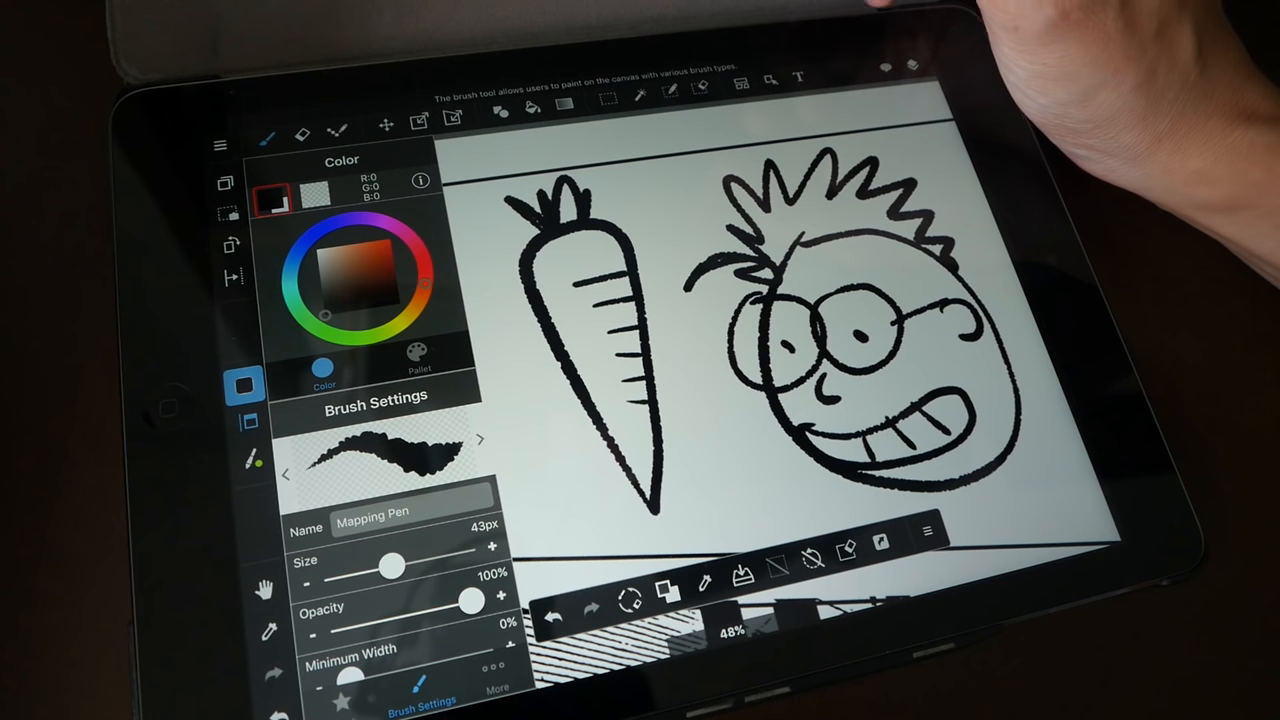
{"action": "mouse_move", "coordinate": [720, 75]}
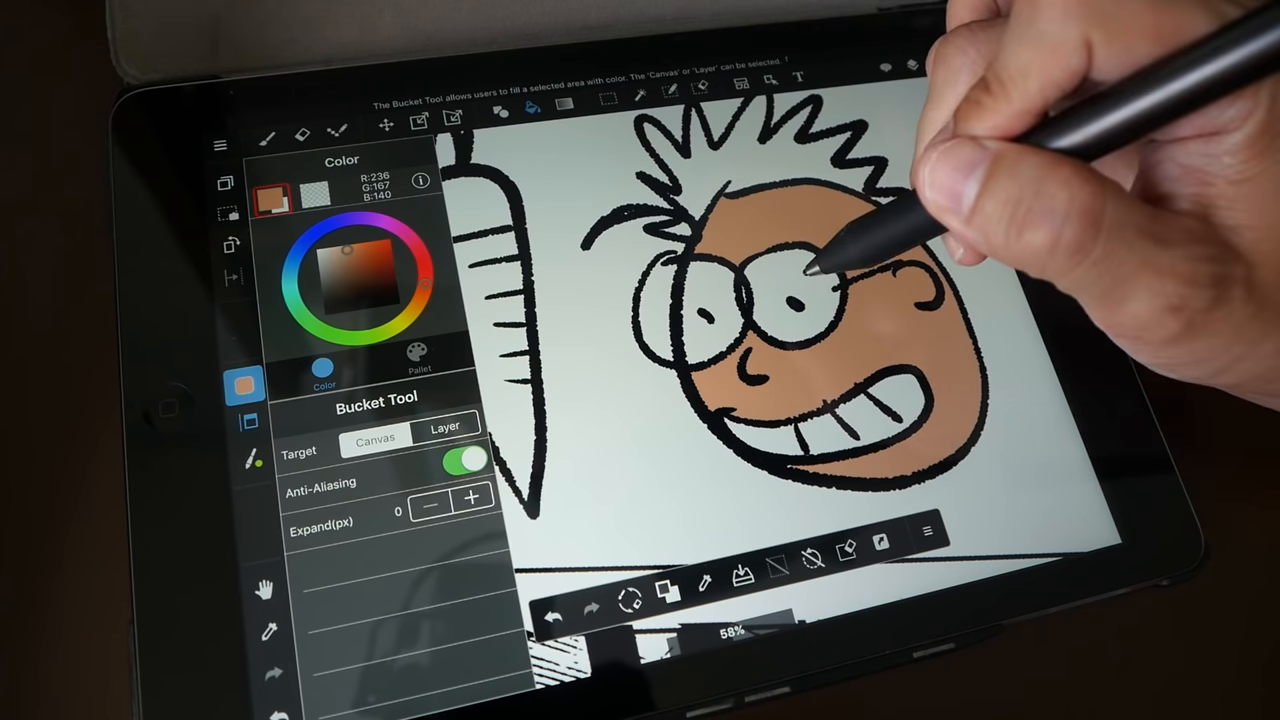
{"action": "left_click", "coordinate": [790, 300]}
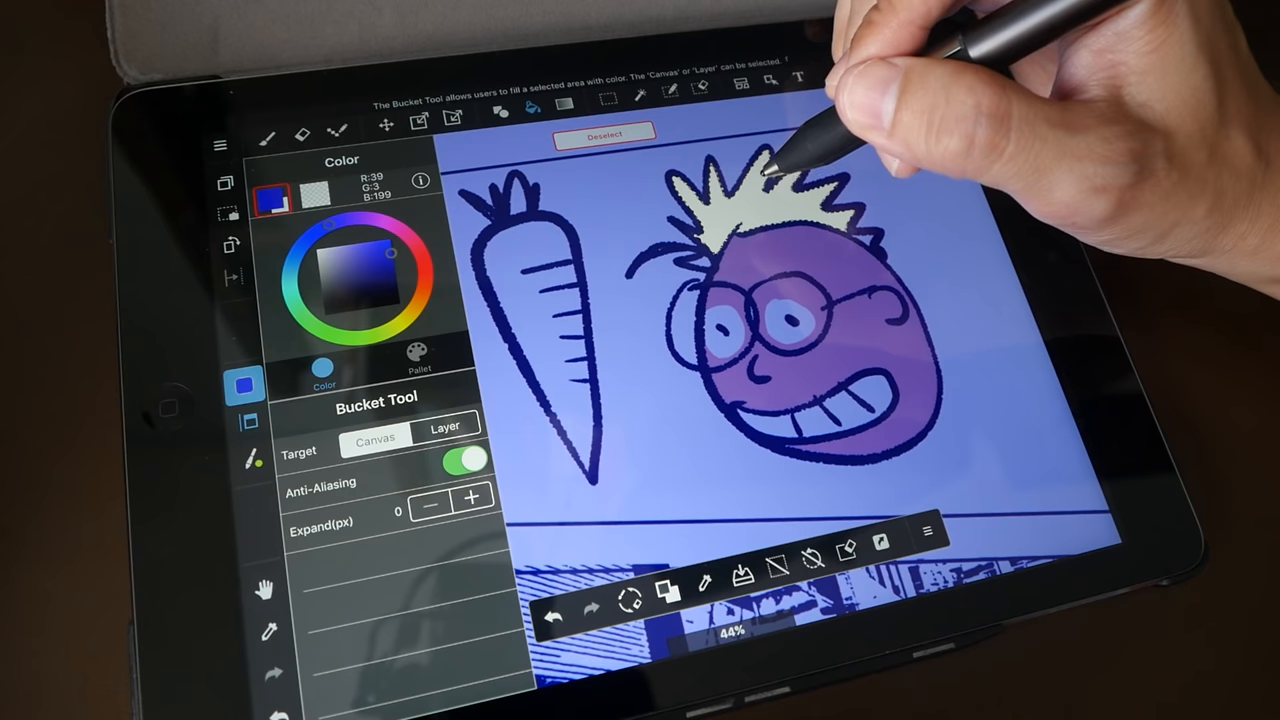
Fill the selected spiky hair with blue (R39 G3 B199).
{"action": "left_click", "coordinate": [760, 200]}
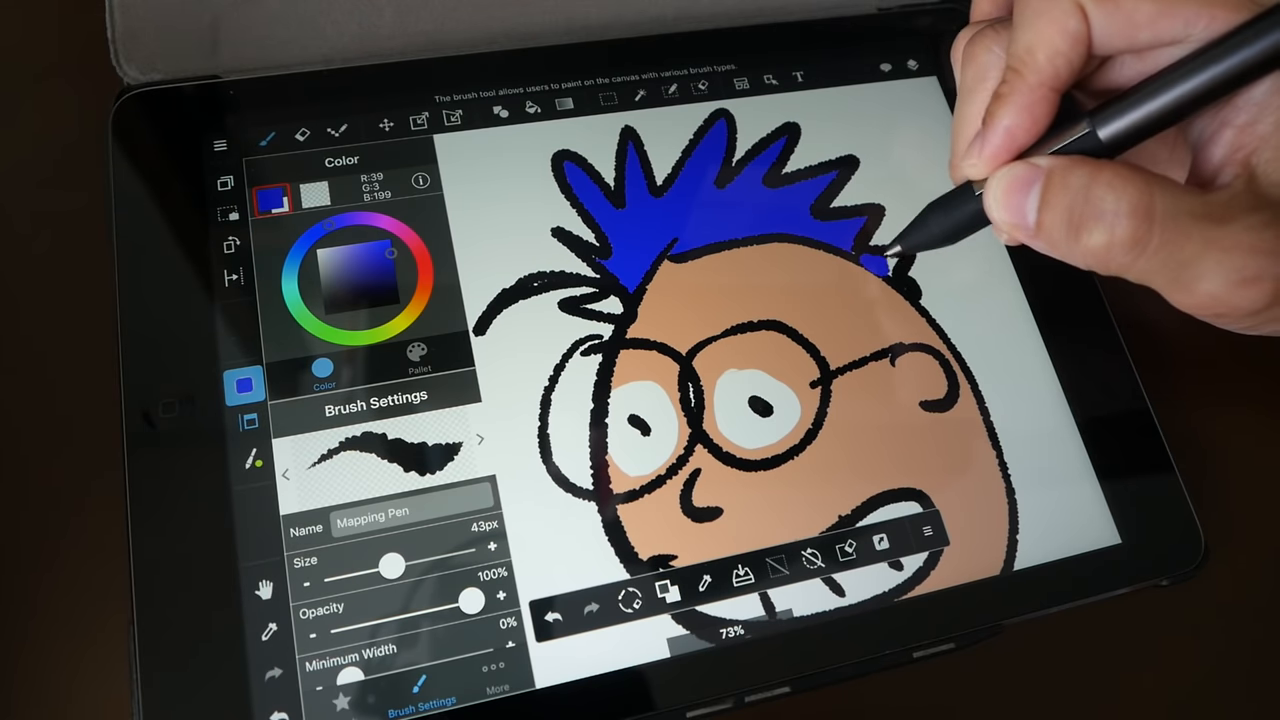
Paint the remaining hair spikes solid blue with the Mapping Pen.
{"action": "left_click_drag", "start_coordinate": [890, 250], "coordinate": [900, 280]}
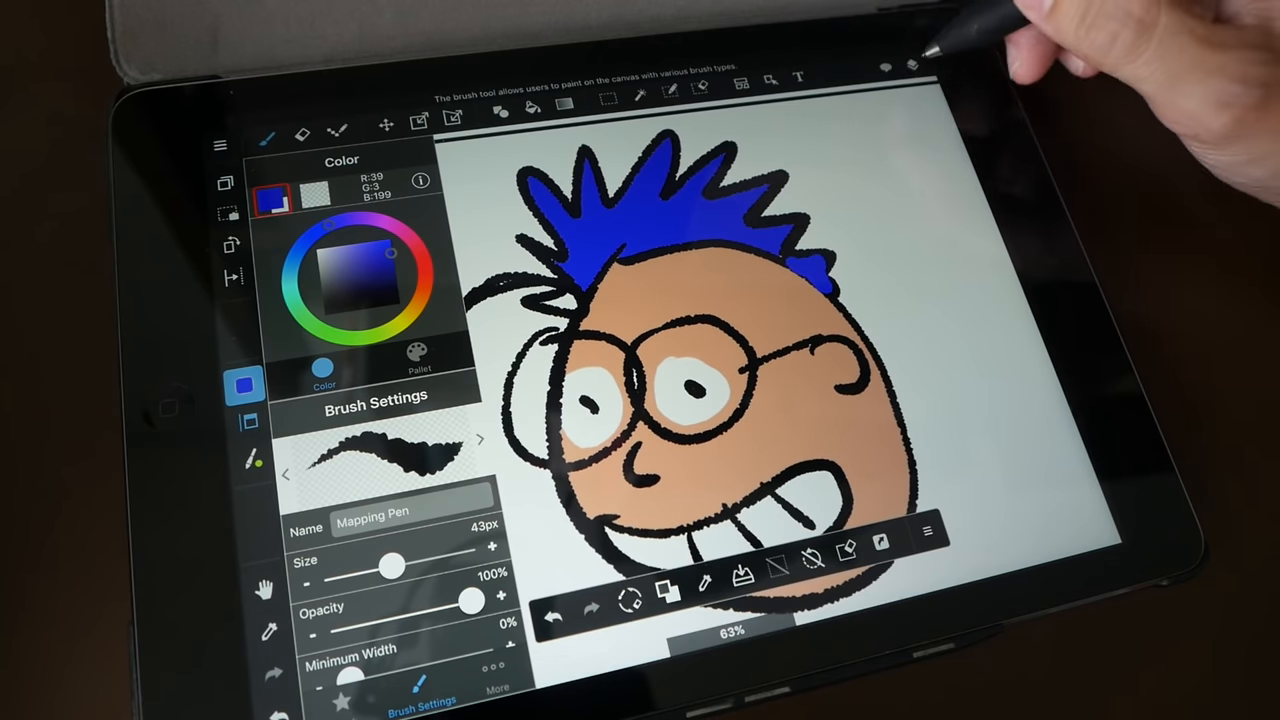
Check the layer blend mode list, then close it.
{"action": "left_click", "coordinate": [912, 67]}
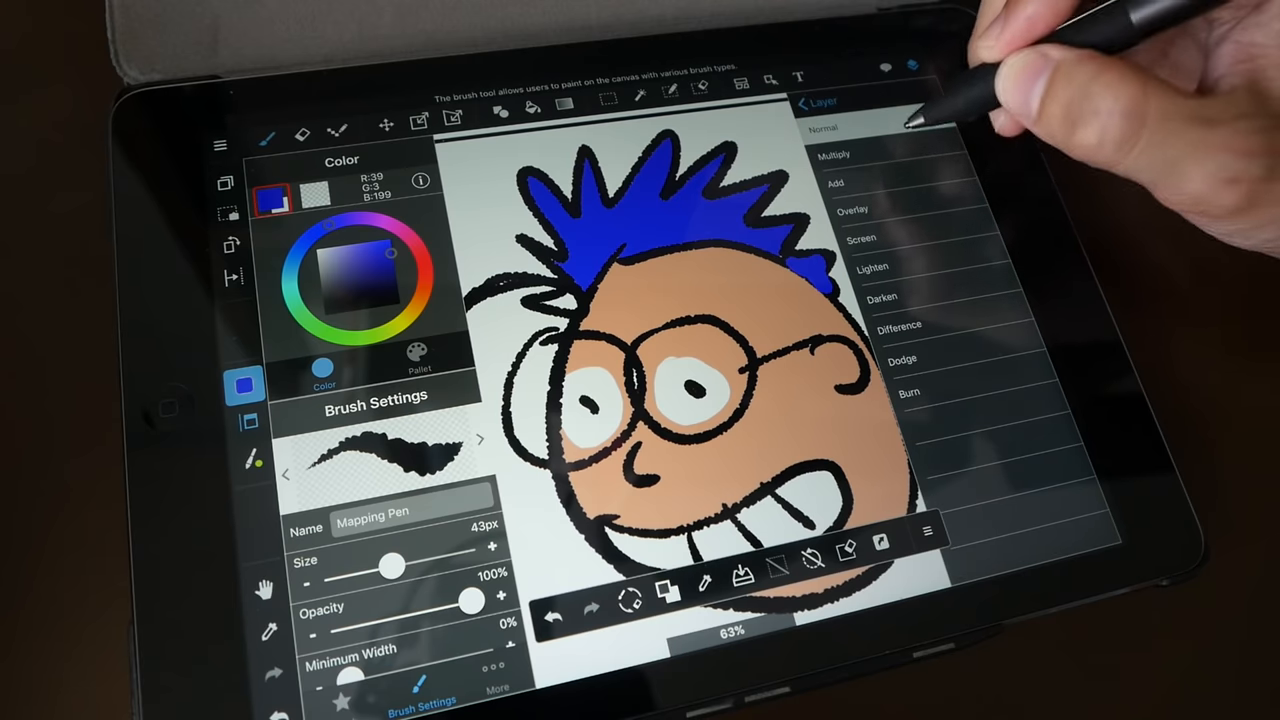
{"action": "left_click", "coordinate": [806, 102]}
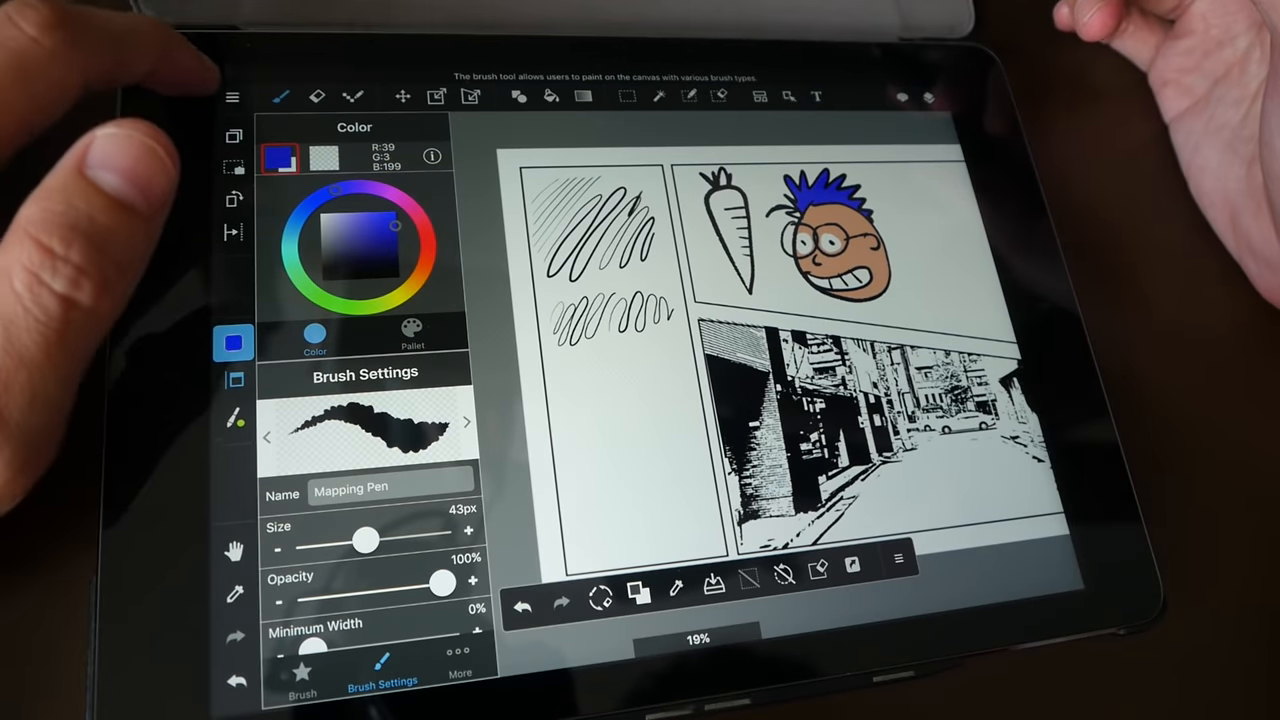
Save the page with New Save and return to the gallery.
{"action": "left_click", "coordinate": [233, 97]}
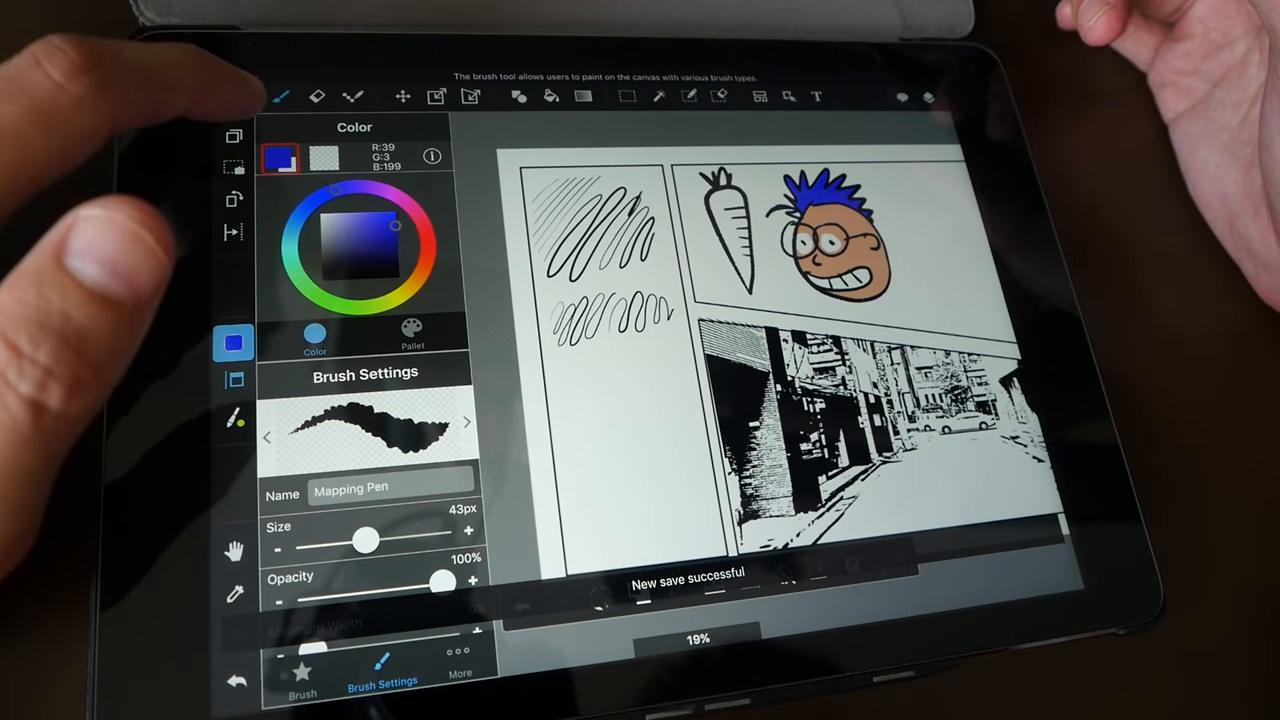
{"action": "left_click", "coordinate": [232, 96]}
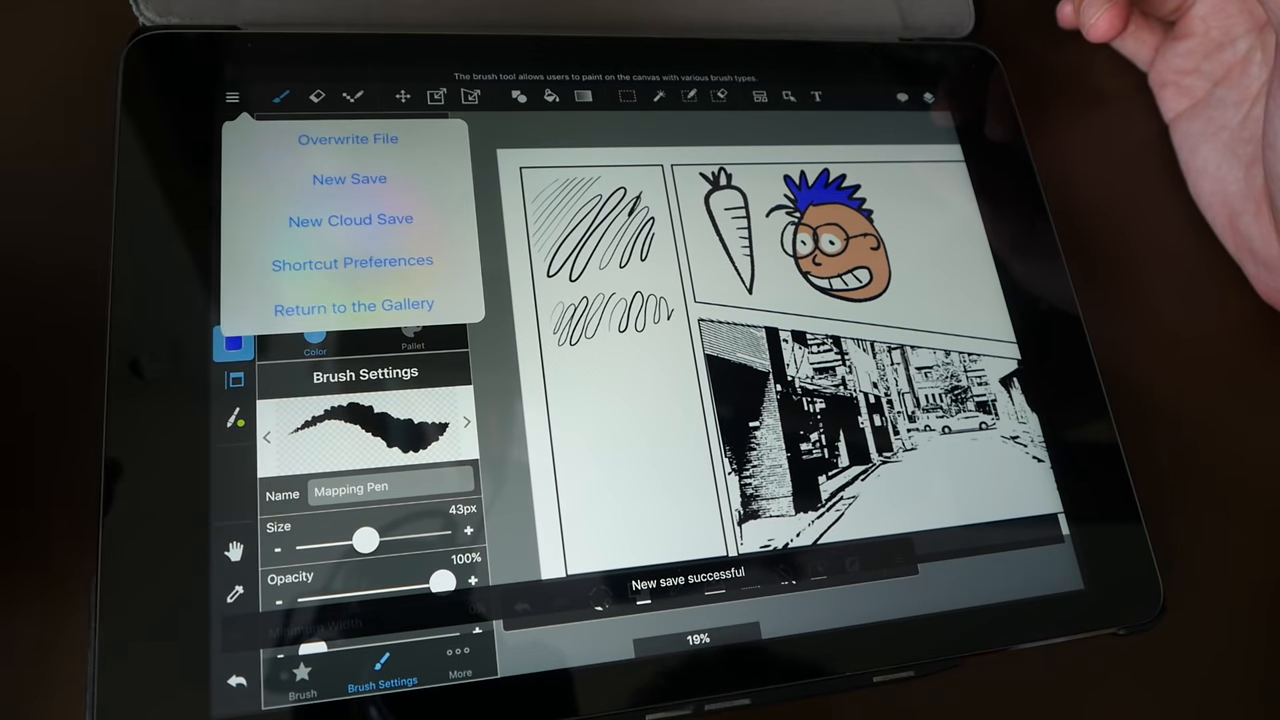
{"action": "left_click", "coordinate": [353, 305]}
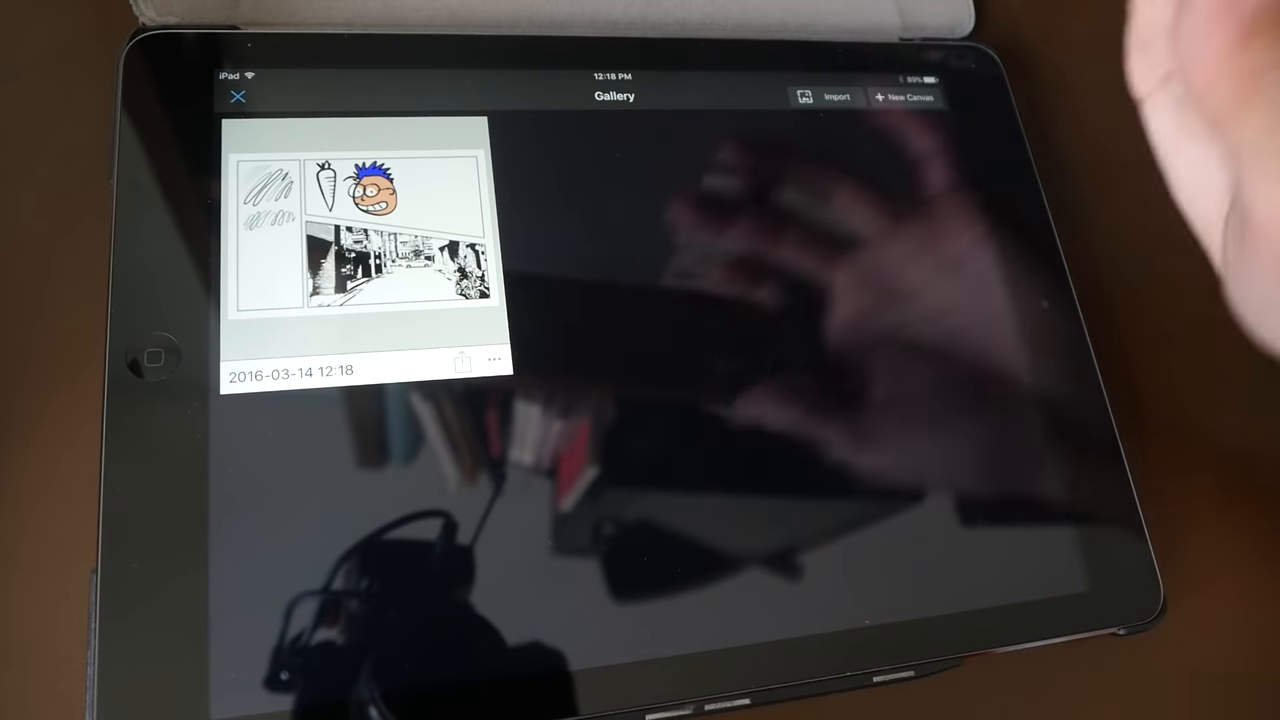
Exit the gallery with the top-left X to reach the Home screen.
{"action": "left_click", "coordinate": [463, 361]}
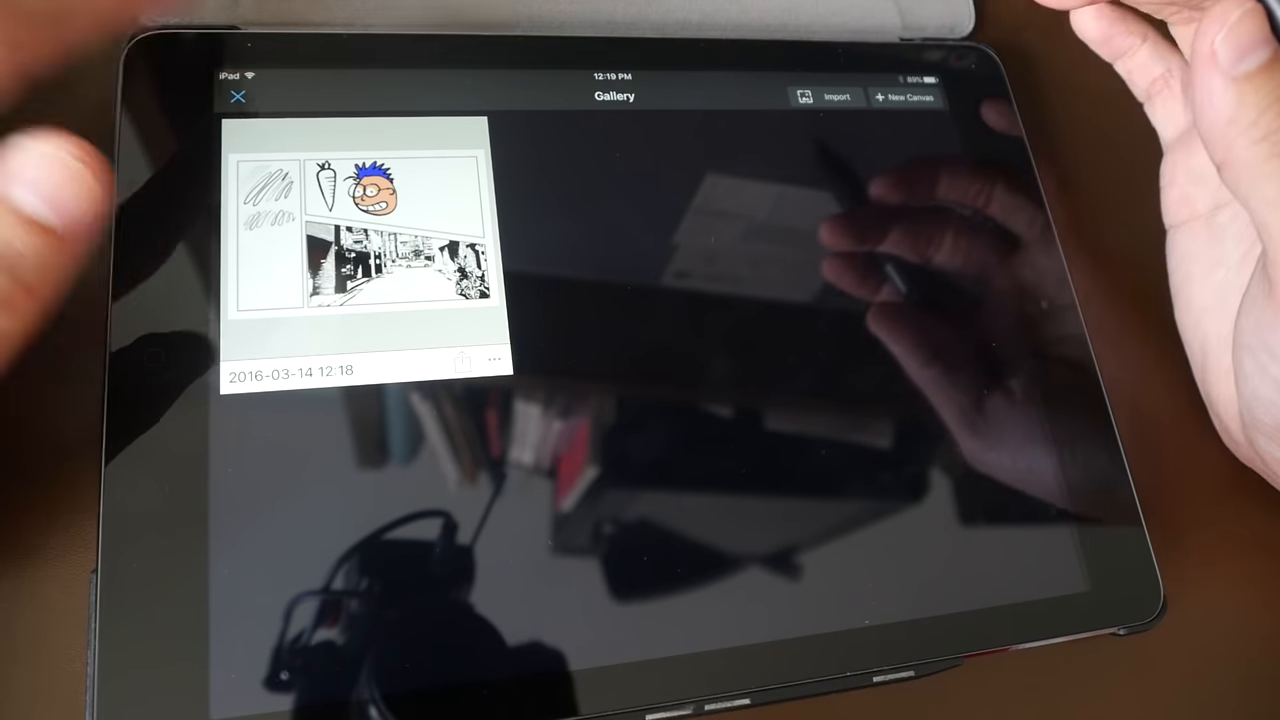
{"action": "left_click", "coordinate": [237, 96]}
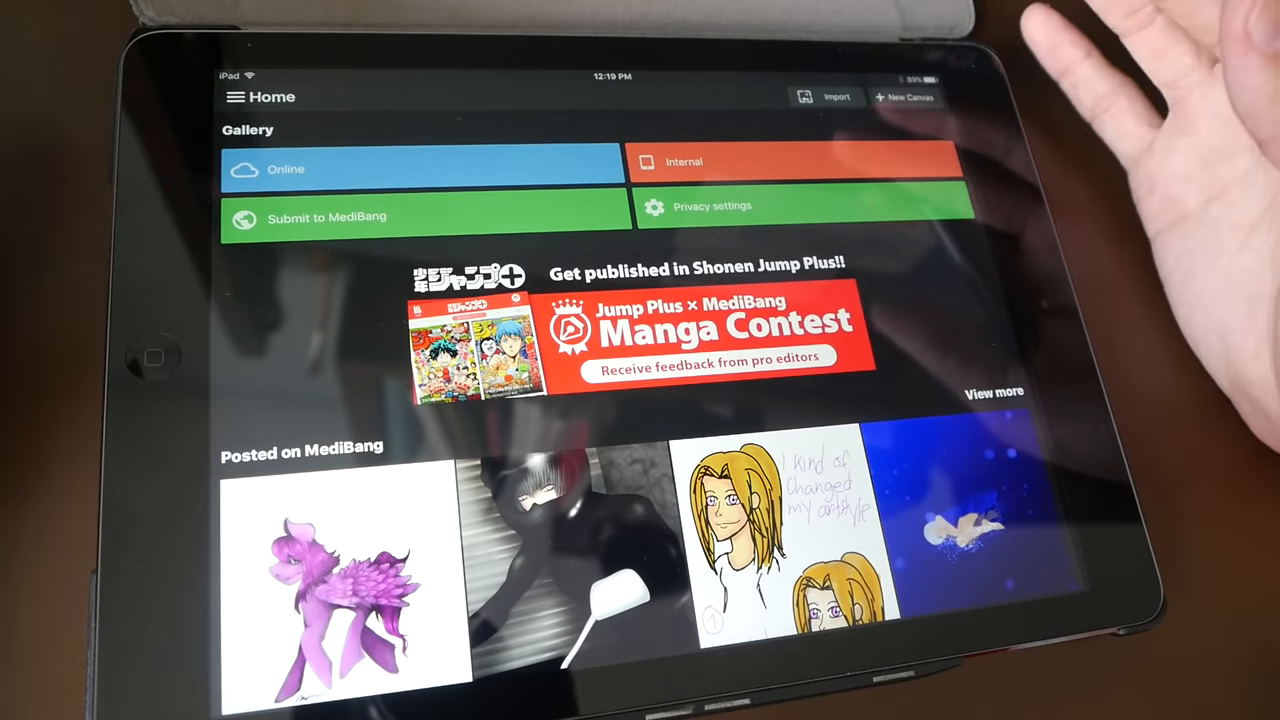